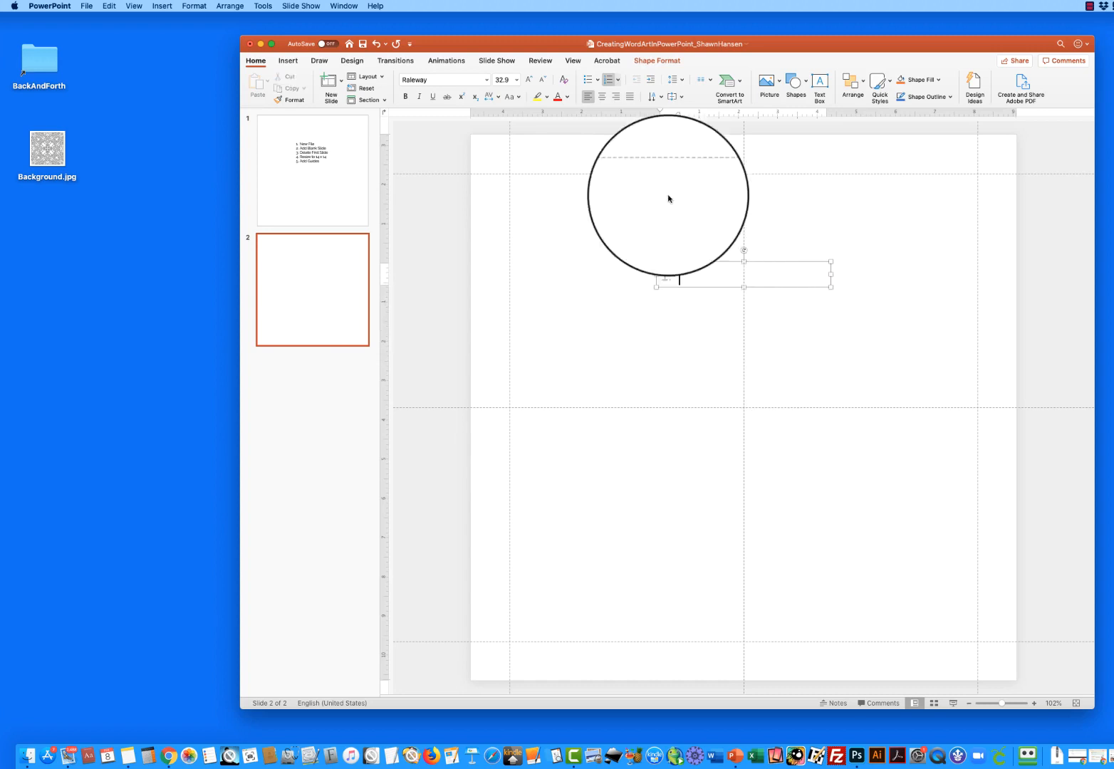
# Step: Type WORD ART without numbering, in Funny & Cute font at size 300
pyautogui.click(609, 80)
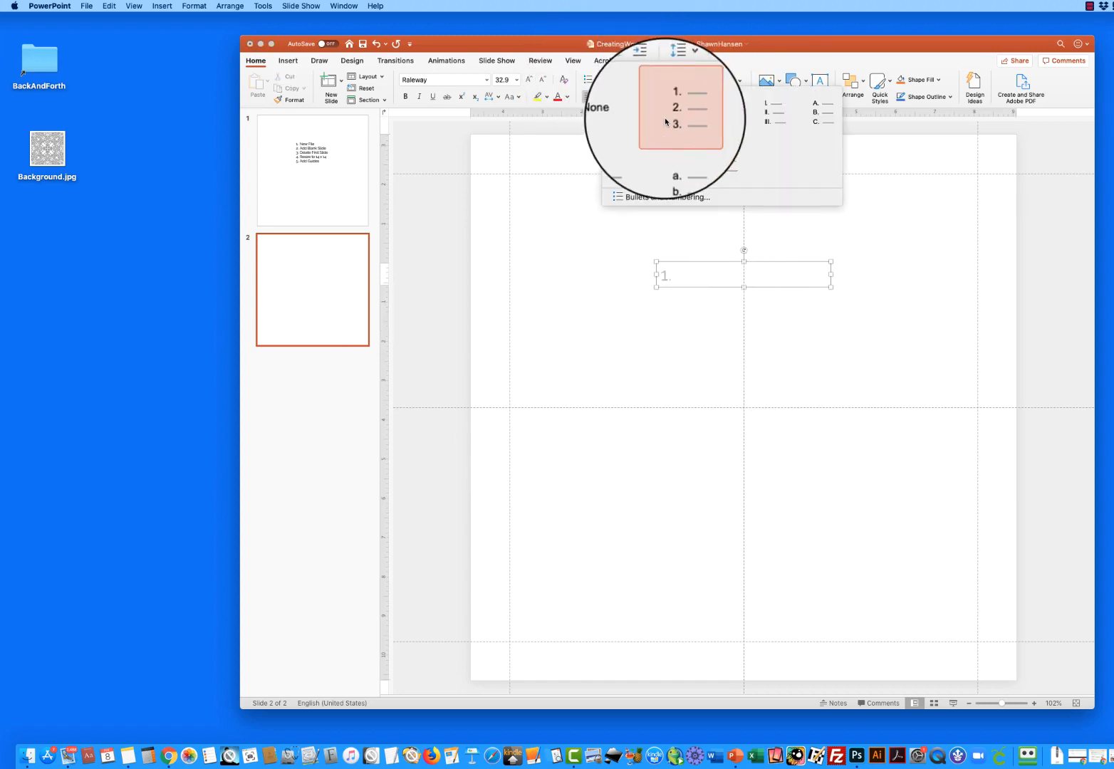
pyautogui.click(677, 107)
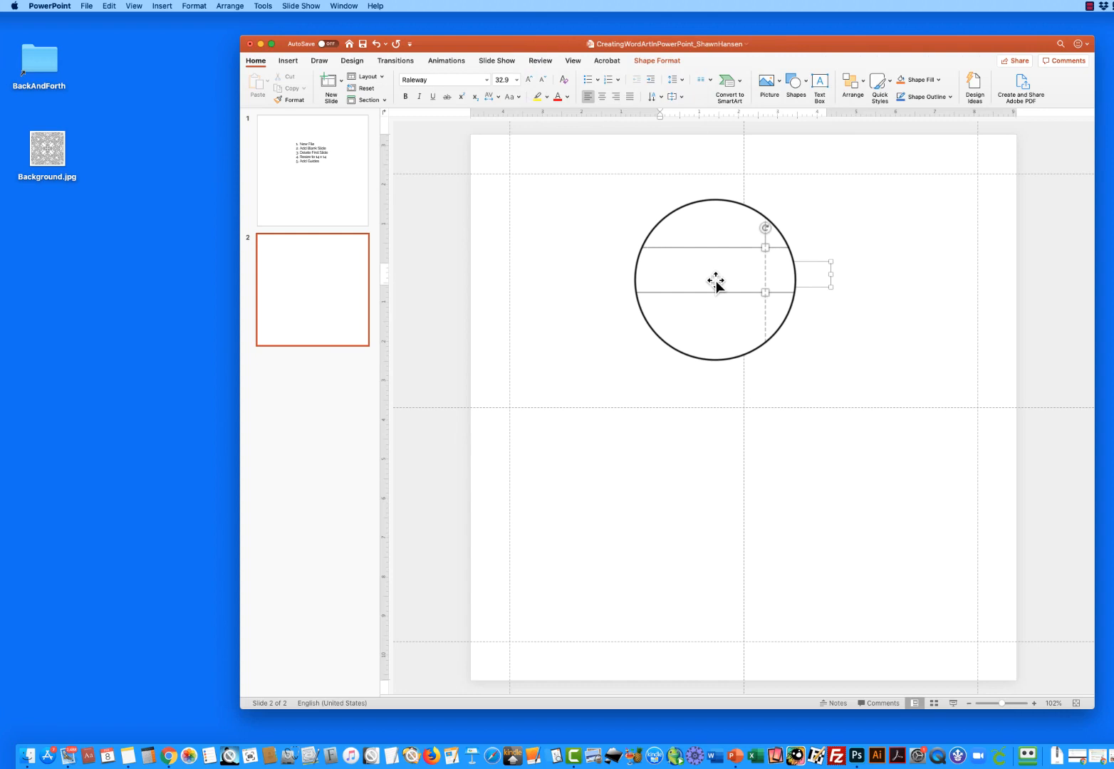
pyautogui.write('WORD')
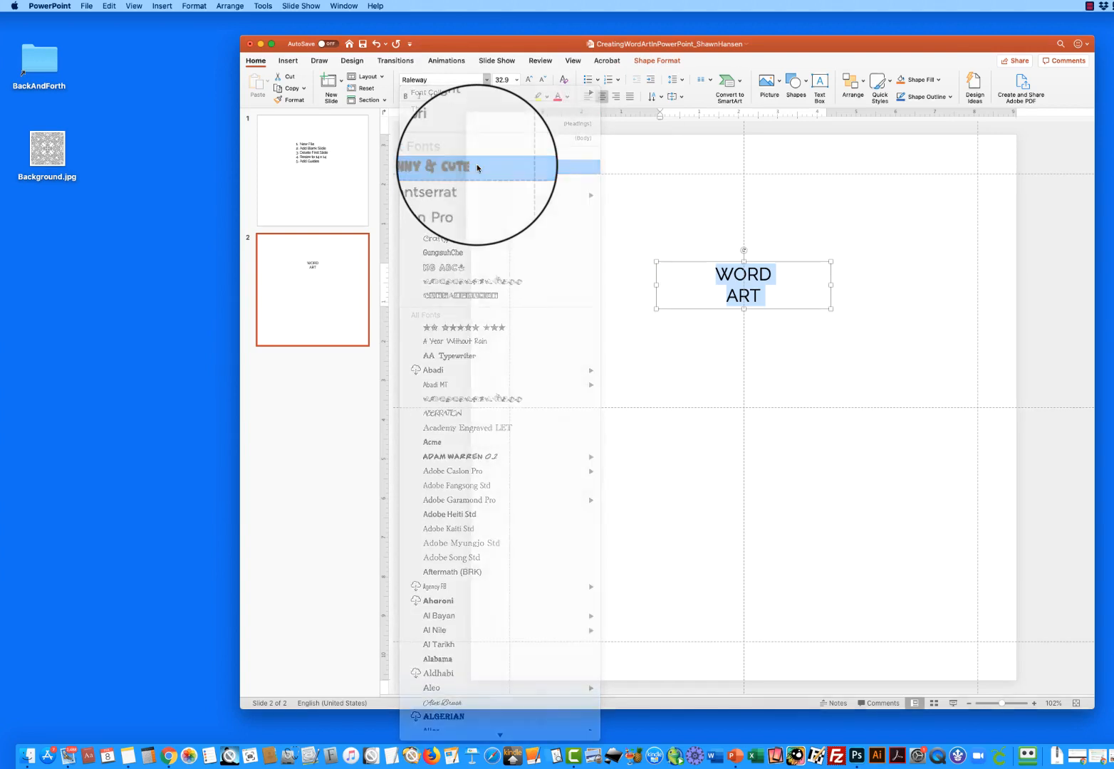
pyautogui.click(476, 166)
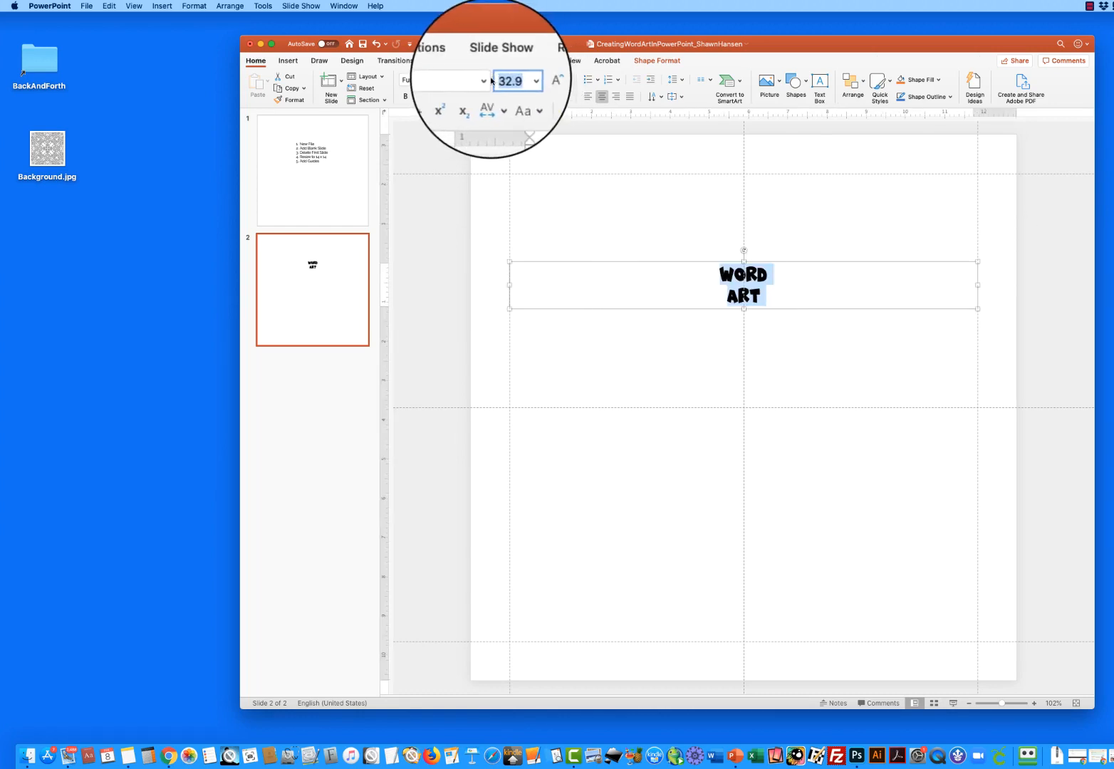
pyautogui.write('300')
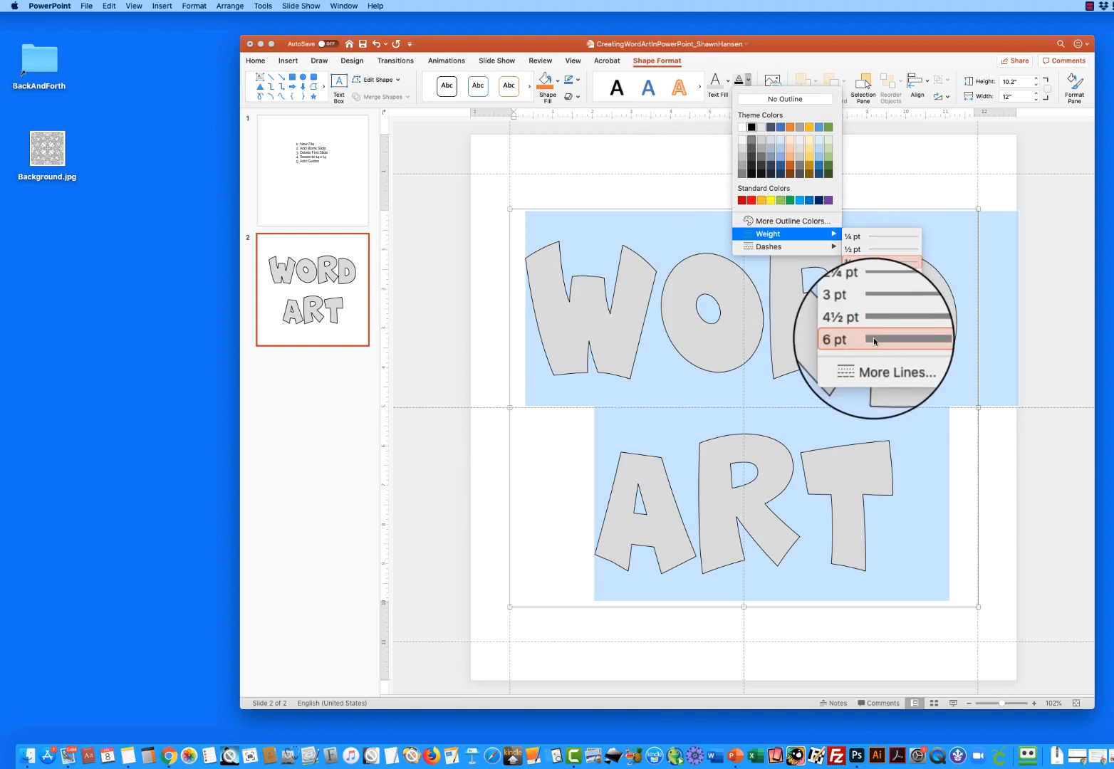
# Step: Thicken the WORD ART letter outline to 6 pt and duplicate the slide
pyautogui.click(836, 340)
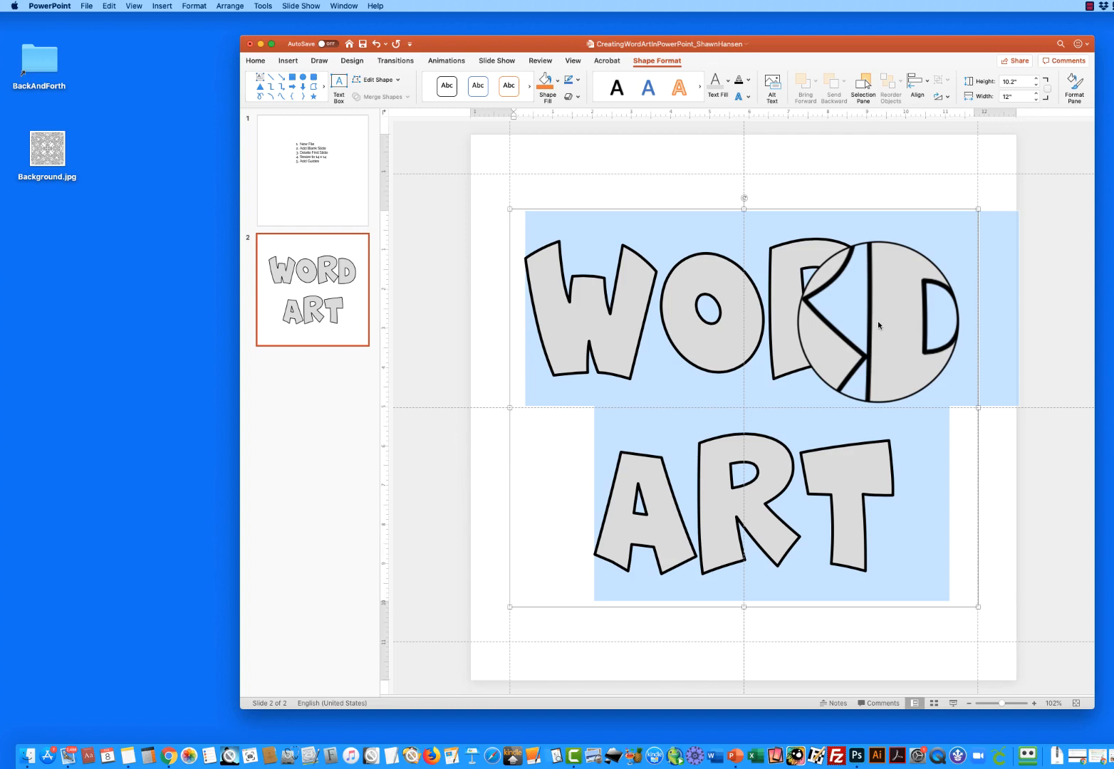
pyautogui.rightClick(312, 290)
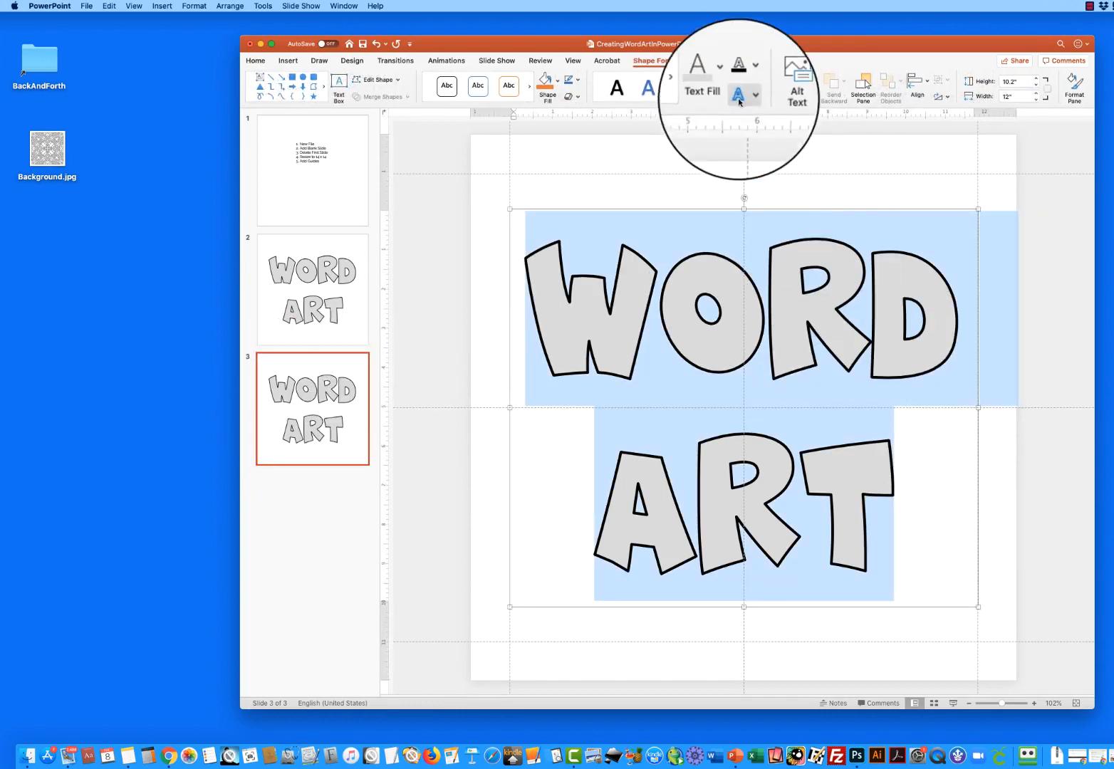
# Step: Fill the outlined WORD ART letters on slide 3 with white
pyautogui.click(754, 95)
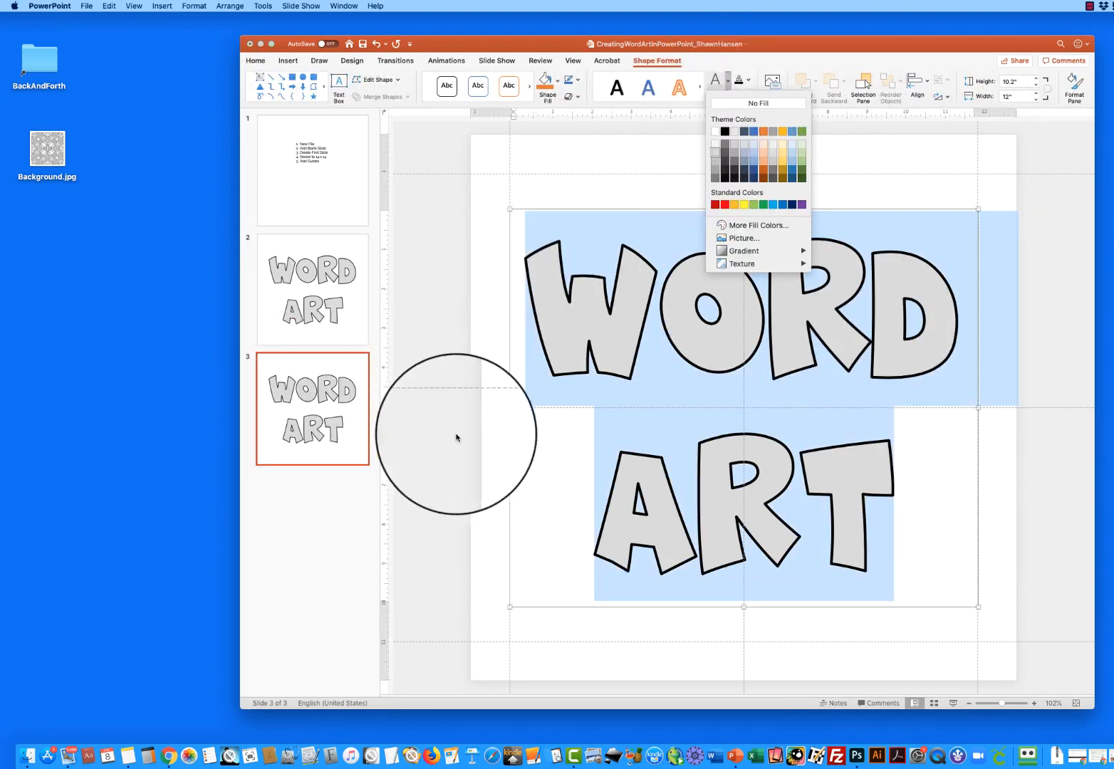
pyautogui.click(743, 102)
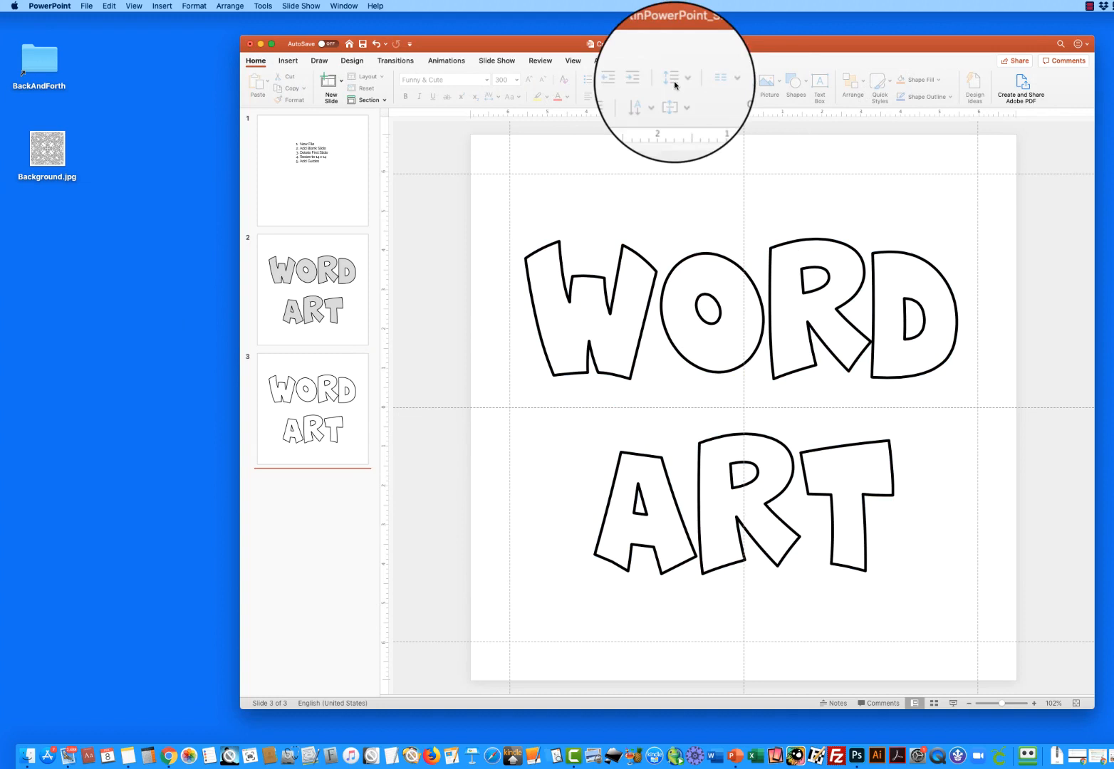
pyautogui.click(86, 7)
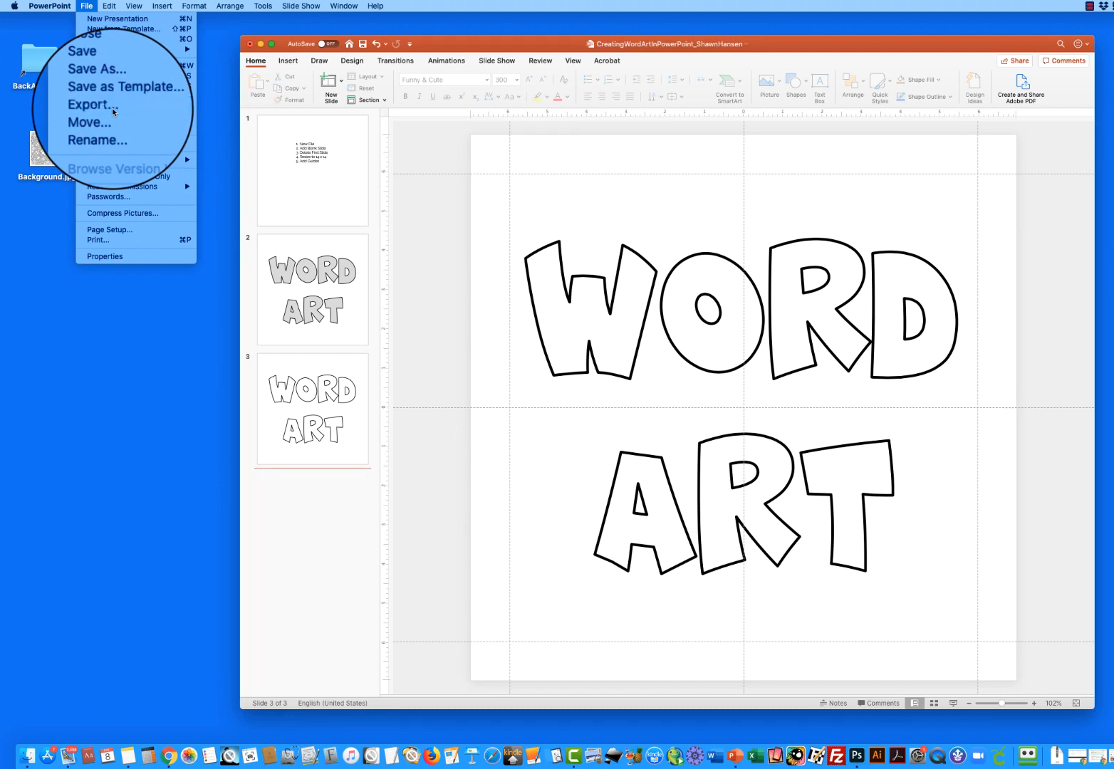
# Step: Export every slide as 2999 by 2999 PNG images and acknowledge the confirmation
pyautogui.click(93, 105)
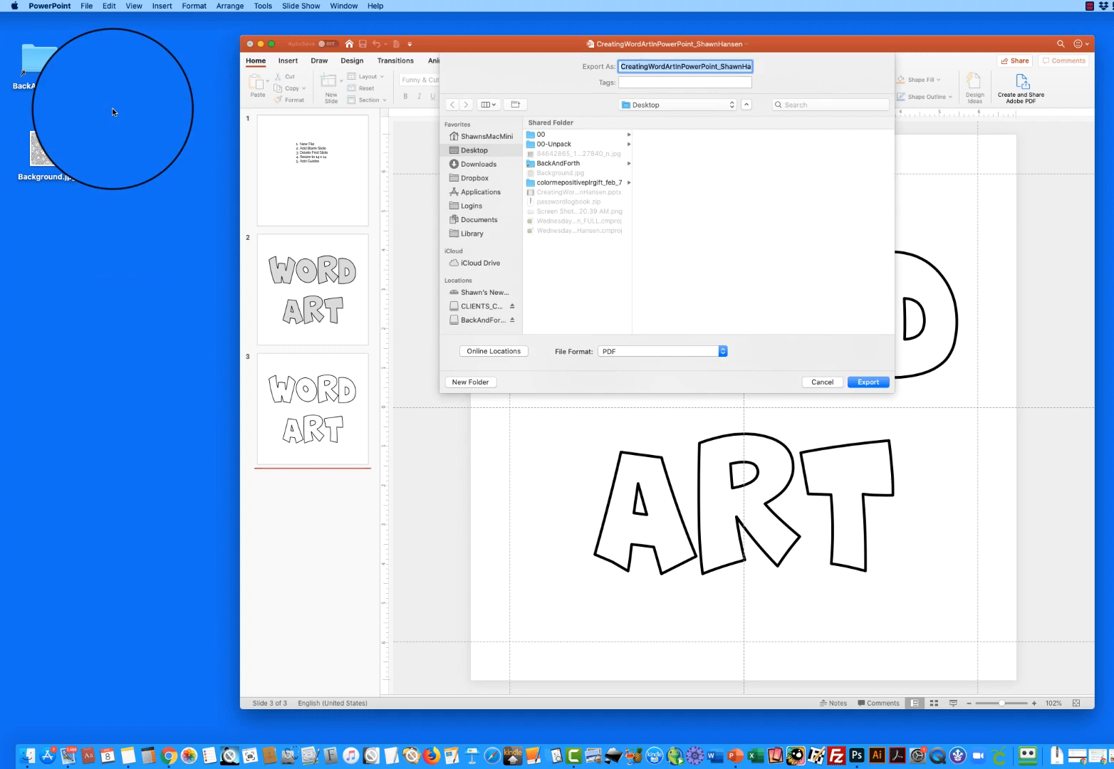
pyautogui.click(823, 382)
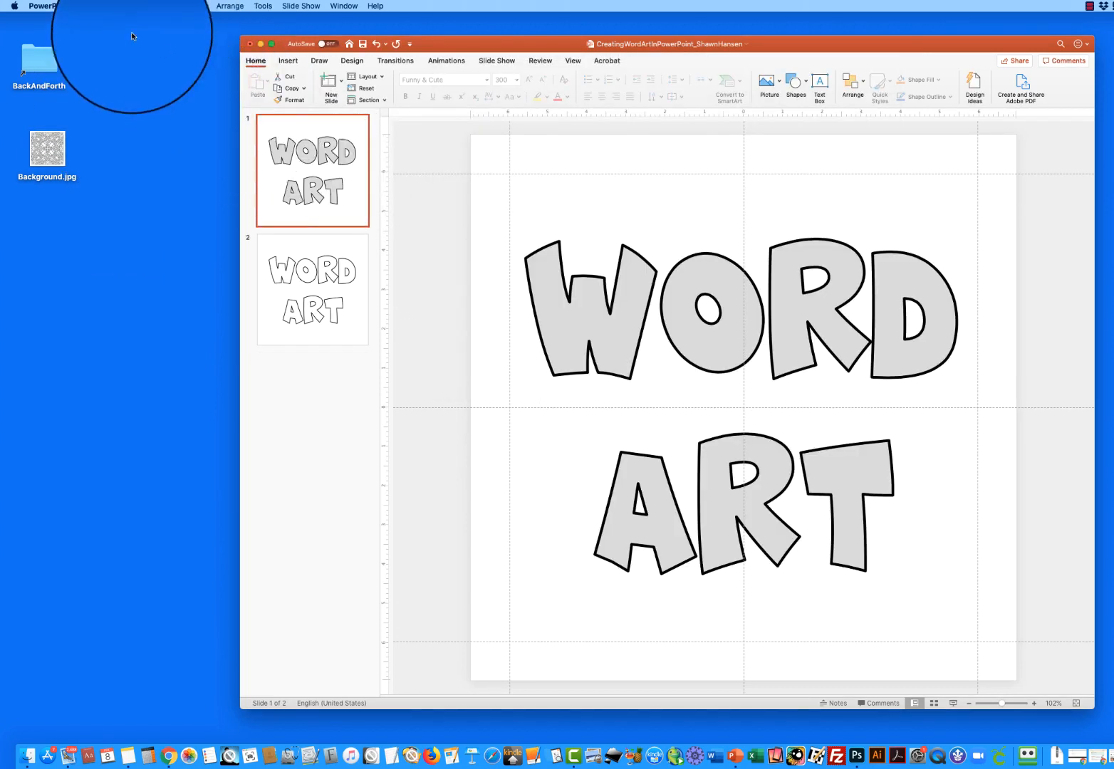
pyautogui.click(86, 6)
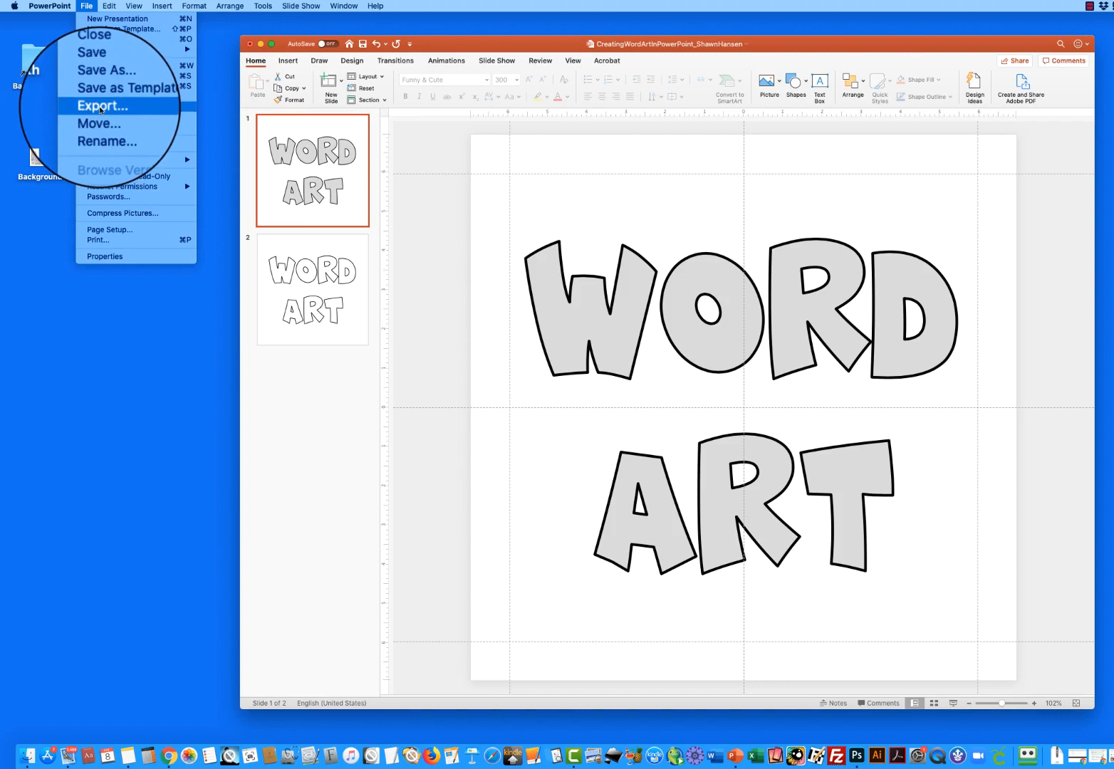
pyautogui.click(103, 105)
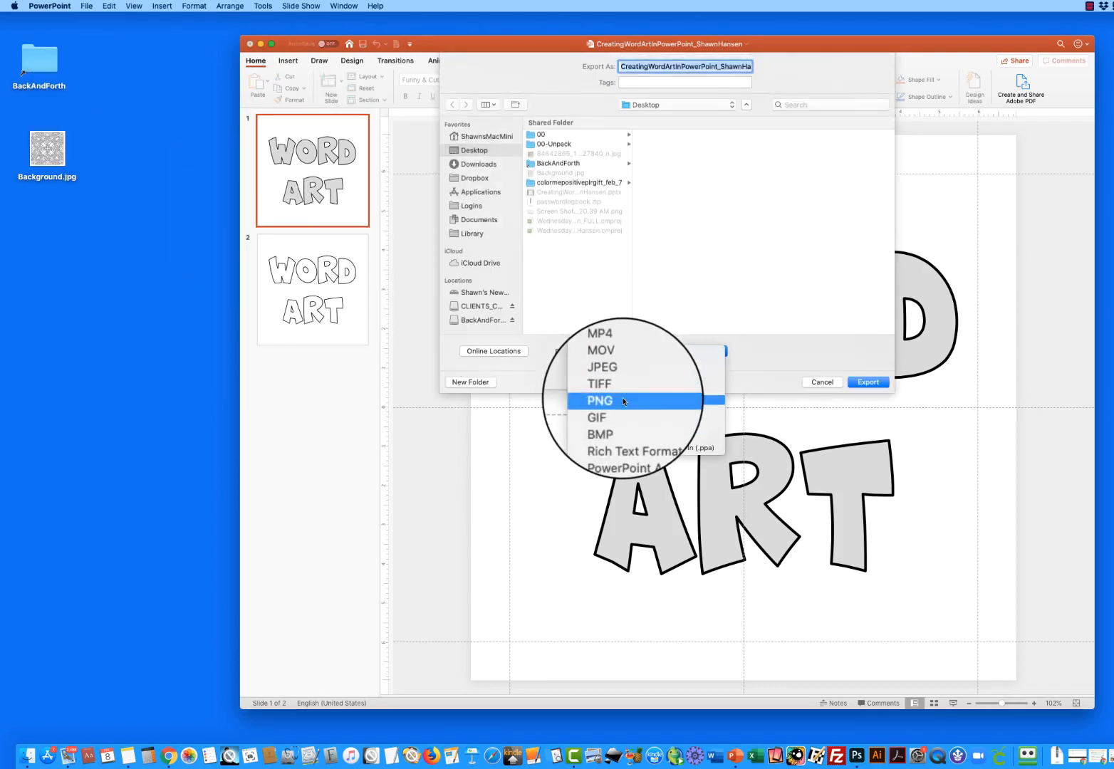
pyautogui.click(600, 401)
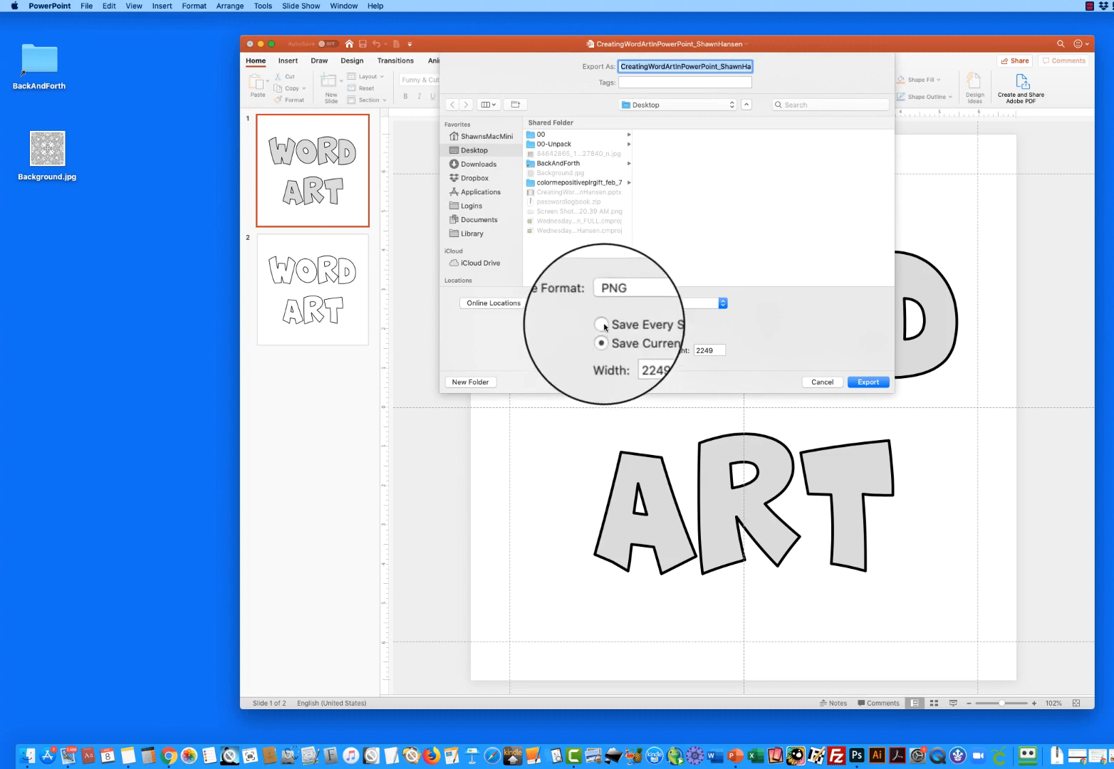
pyautogui.click(602, 324)
pyautogui.write('2')
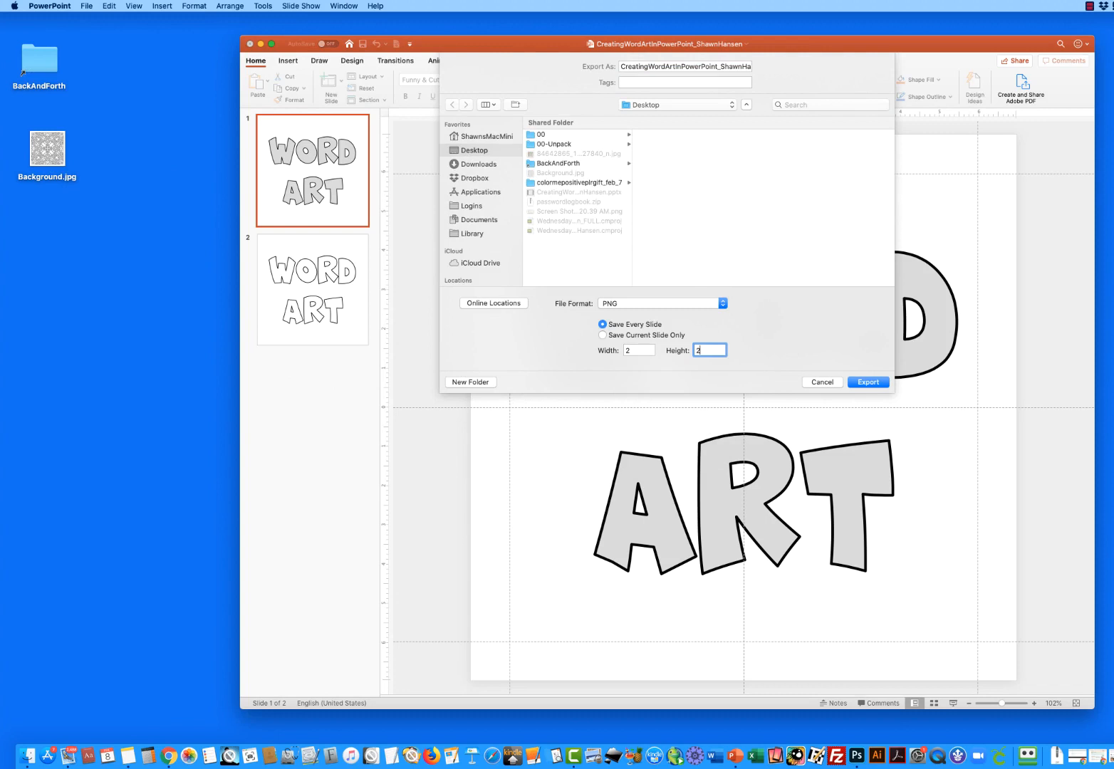
pyautogui.write('999')
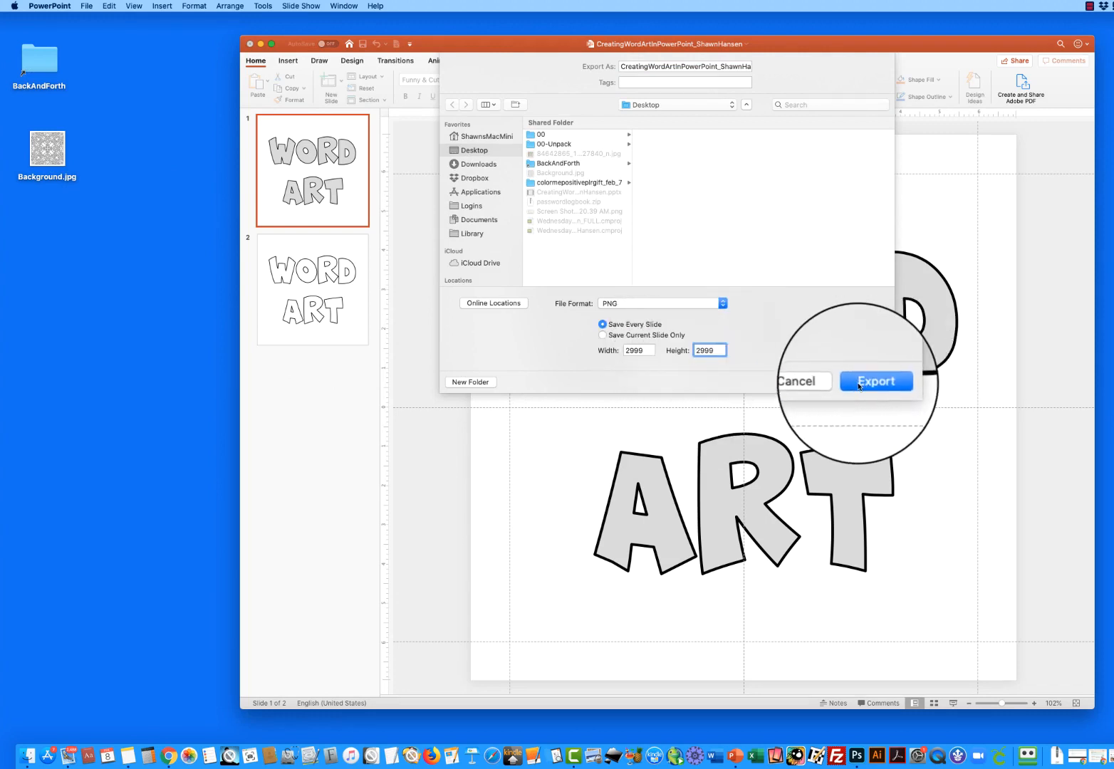
pyautogui.click(875, 381)
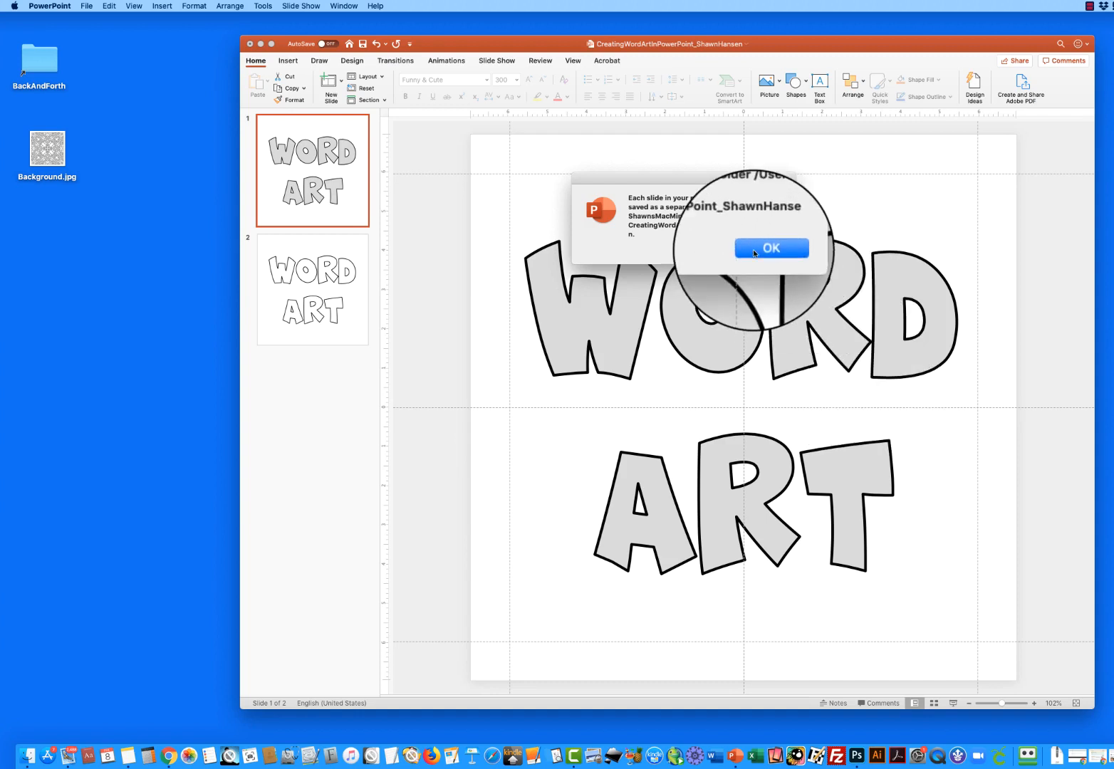
pyautogui.click(772, 248)
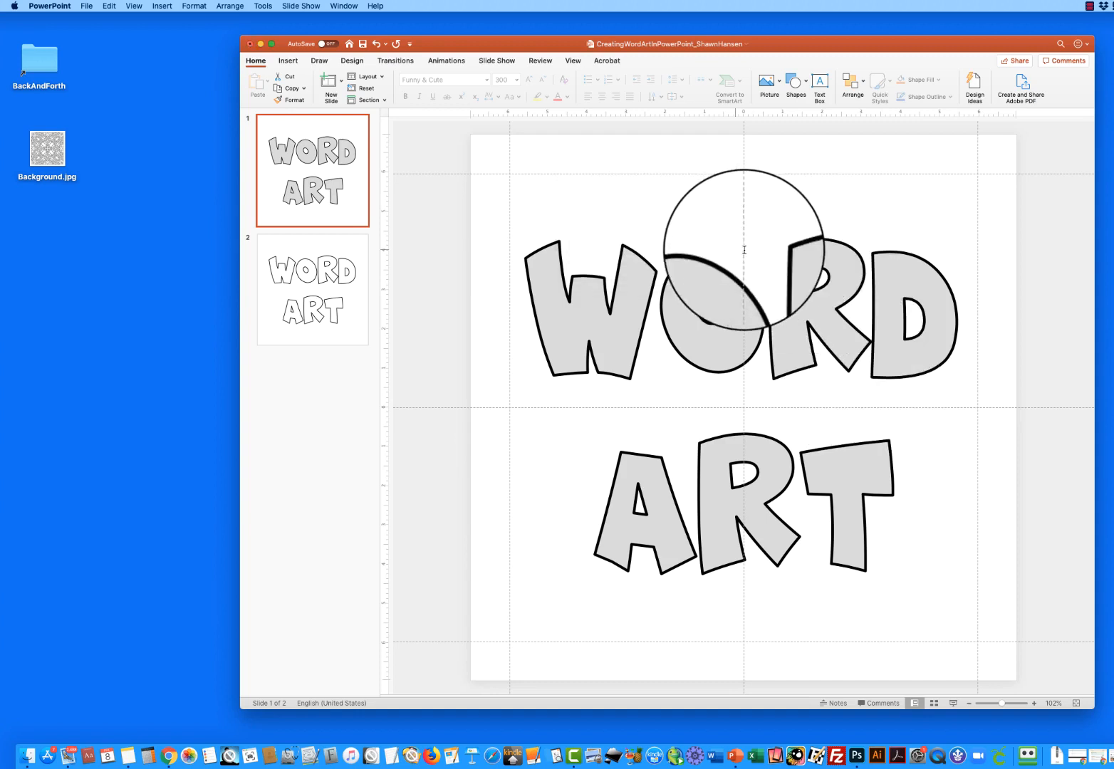
# Step: Duplicate slide 2, clear its letters, and insert the exported gray WORD ART image
pyautogui.rightClick(312, 289)
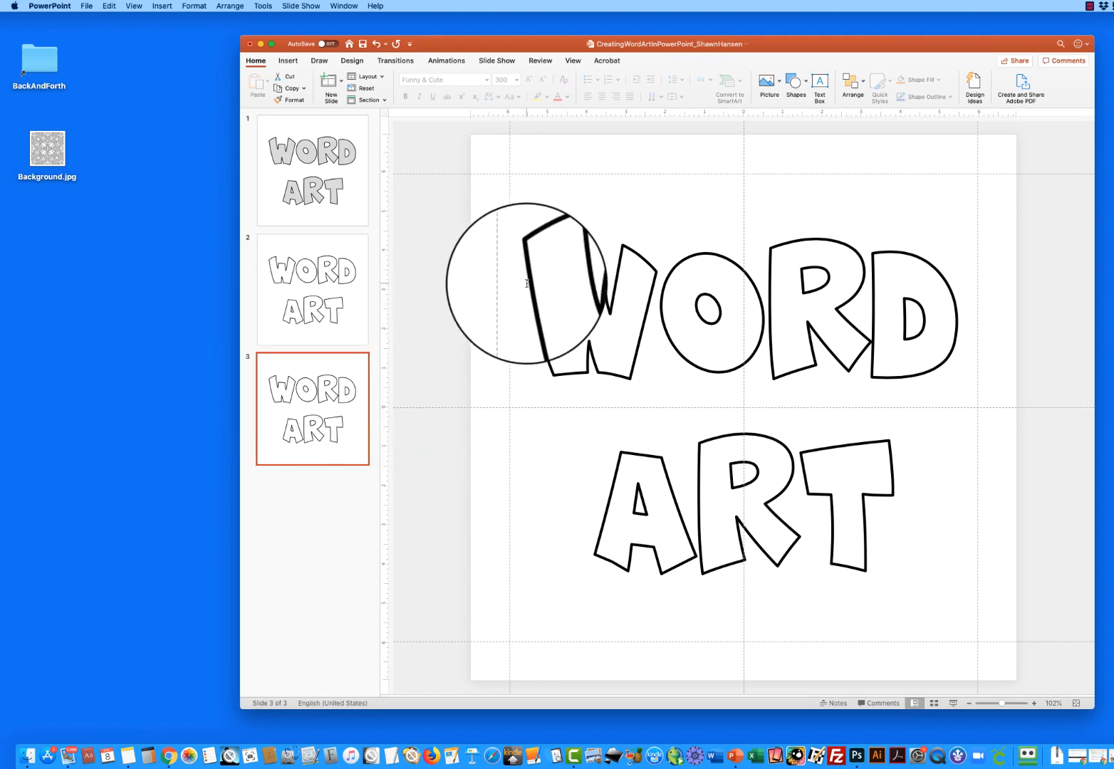
pyautogui.moveTo(525, 285); pyautogui.dragTo(544, 210)
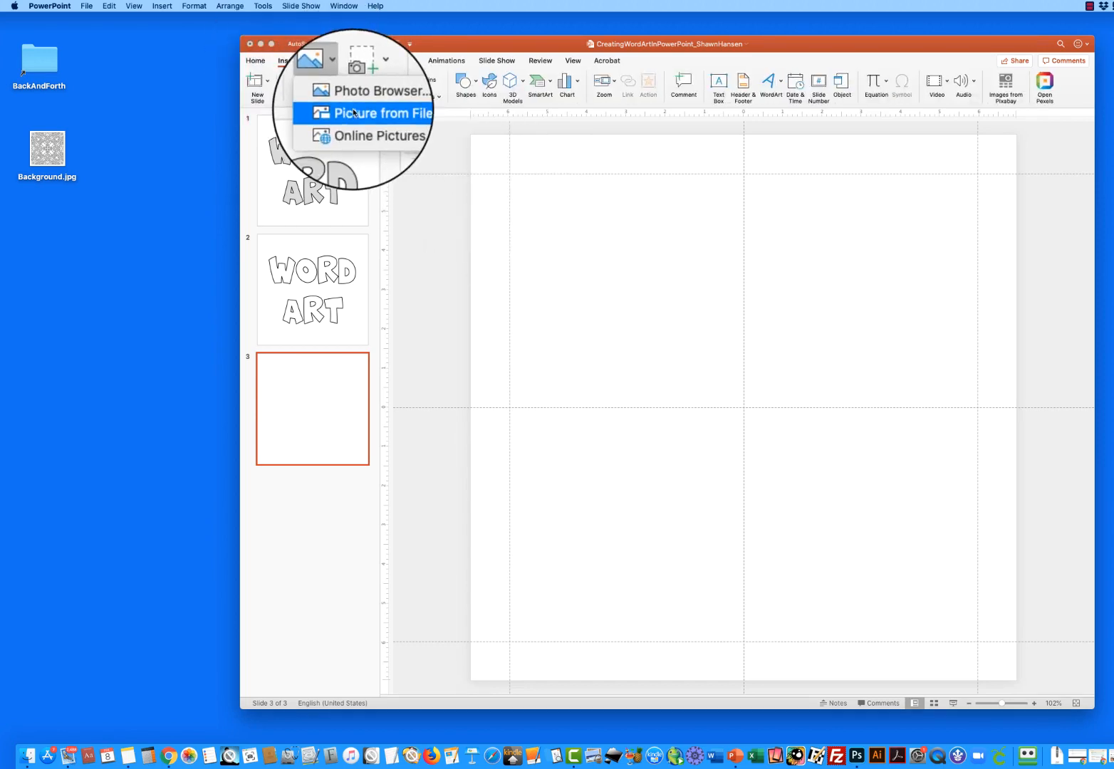
pyautogui.click(378, 112)
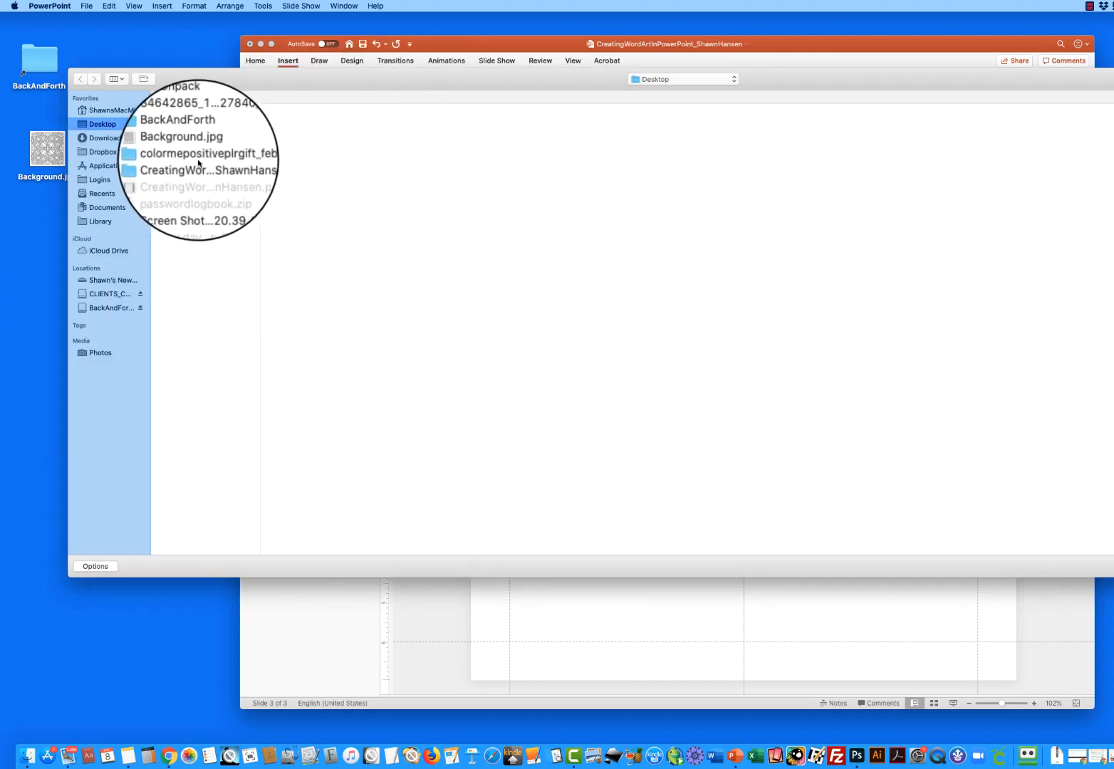
pyautogui.doubleClick(199, 169)
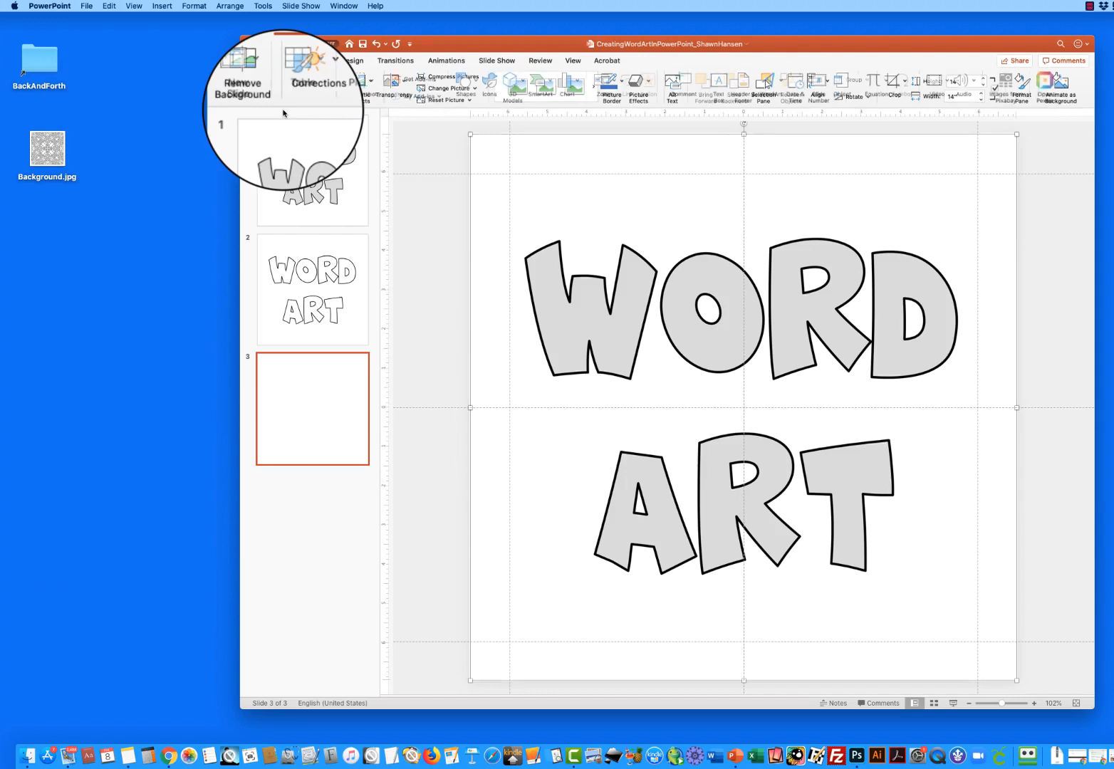
# Step: Duplicate slide 3, swap in the white-letter WORD ART image, and move it left and down
pyautogui.rightClick(312, 398)
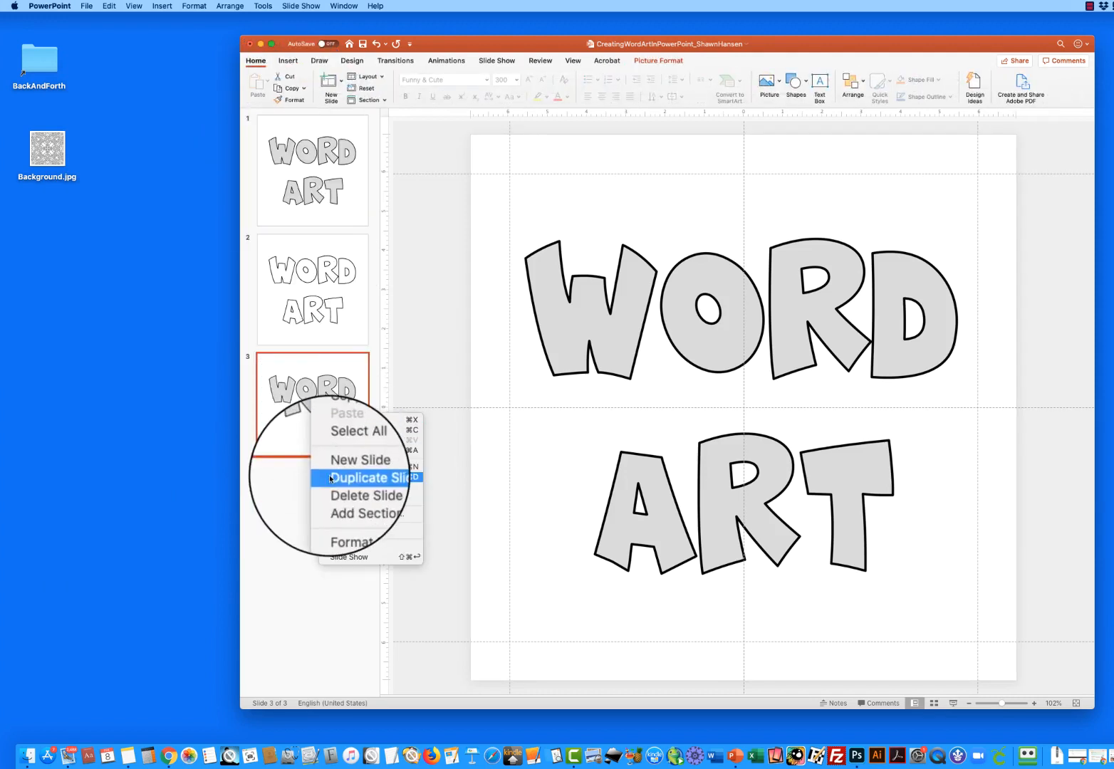
pyautogui.click(365, 478)
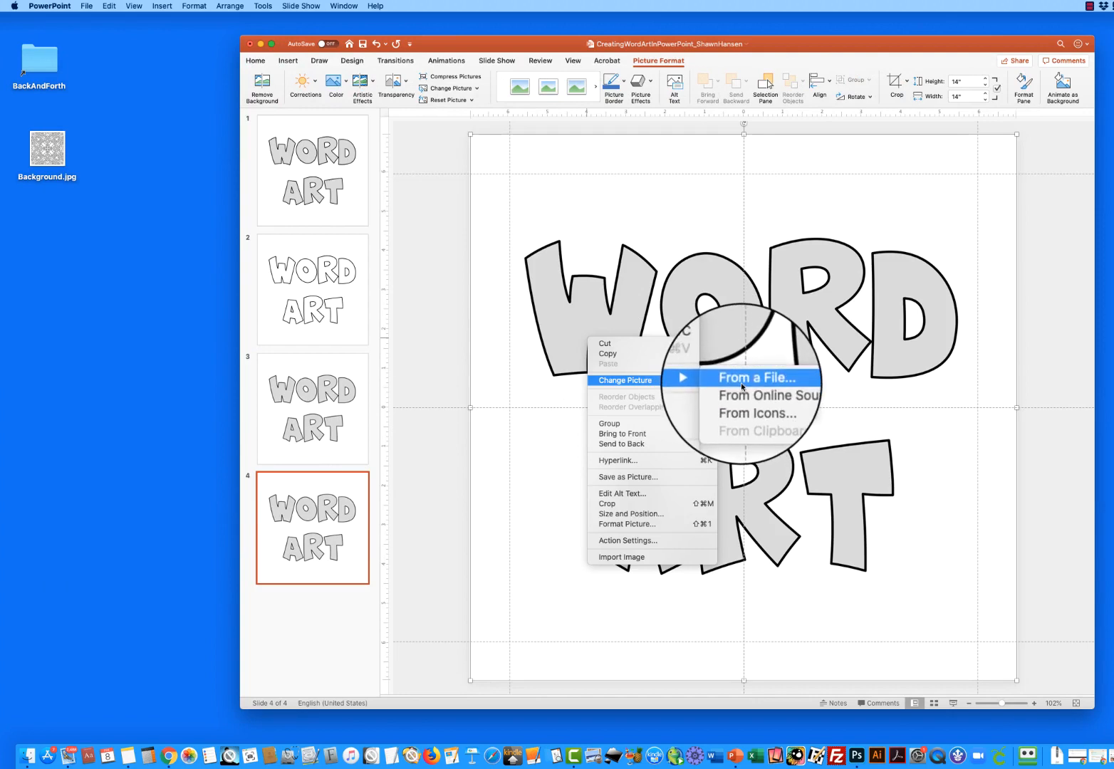
pyautogui.click(759, 377)
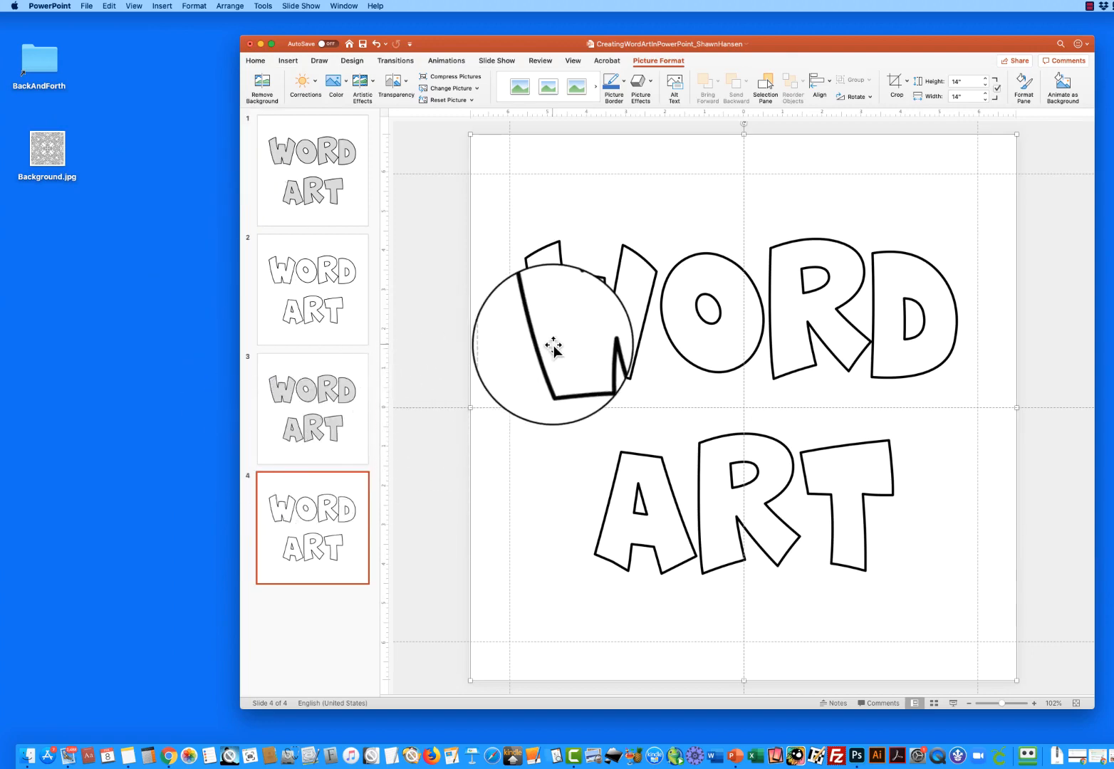
pyautogui.moveTo(554, 346); pyautogui.dragTo(499, 390)
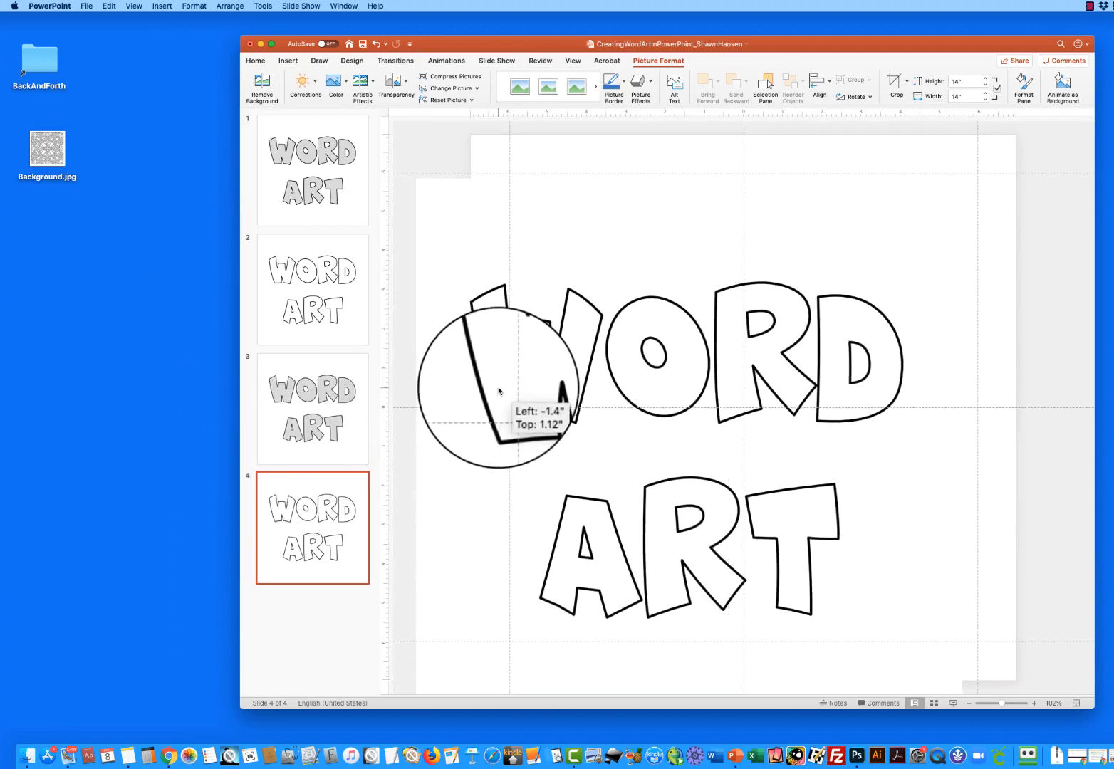
pyautogui.moveTo(499, 390); pyautogui.dragTo(507, 357)
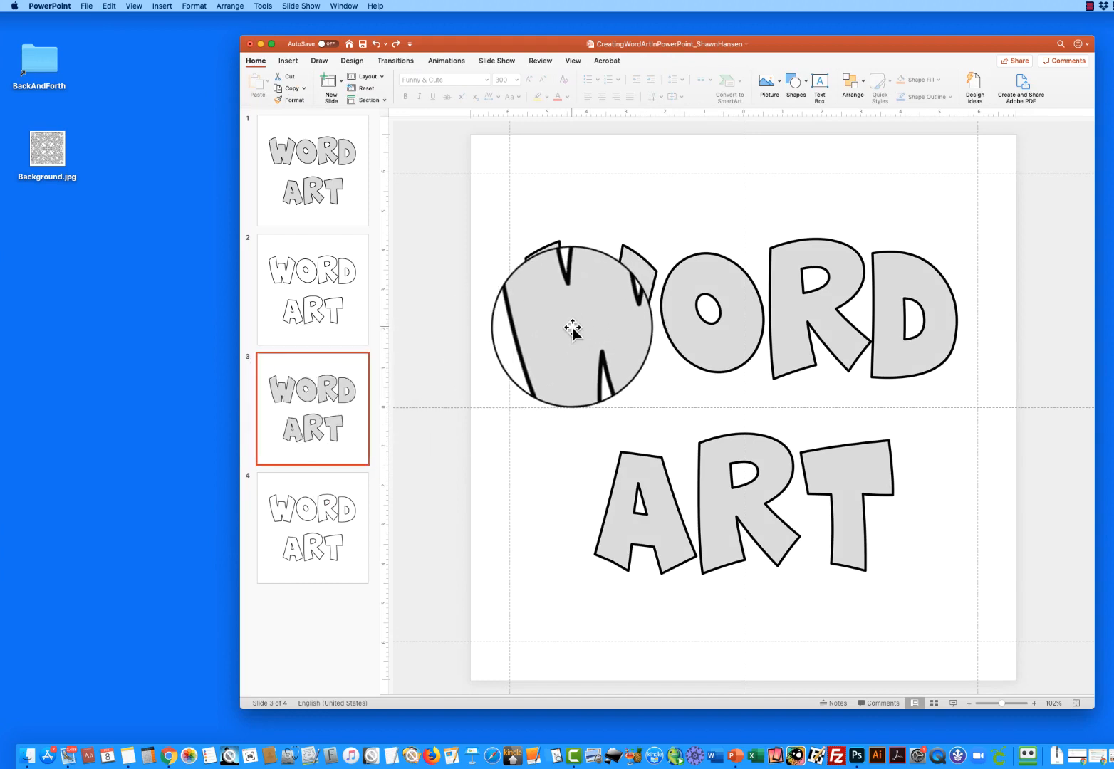
# Step: Make the gray letter fill transparent via Color options, dragging the picture aside to check
pyautogui.moveTo(573, 329); pyautogui.dragTo(567, 338)
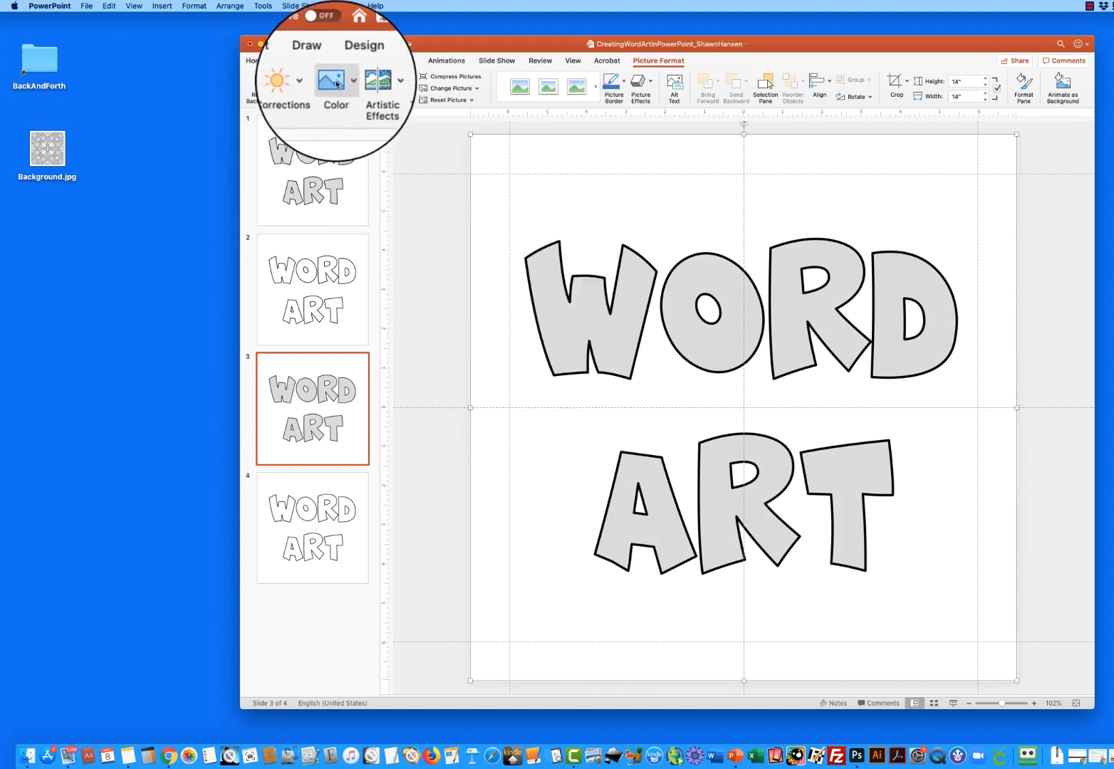
pyautogui.click(336, 86)
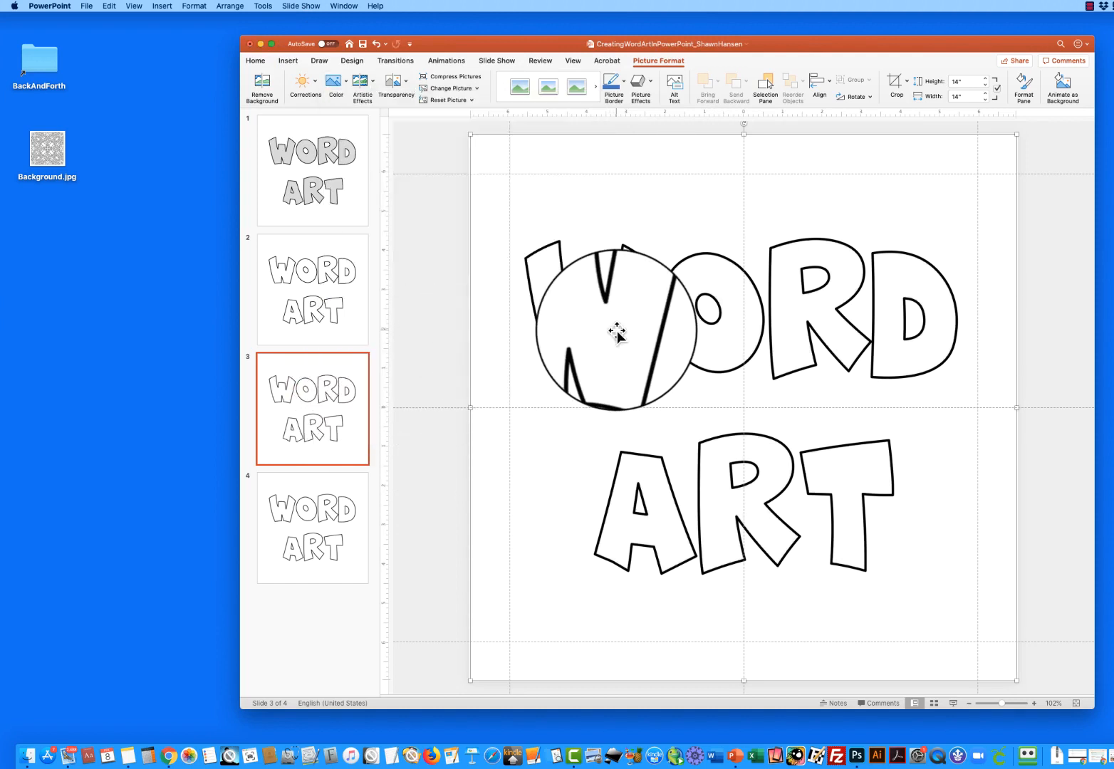
pyautogui.moveTo(617, 330); pyautogui.dragTo(512, 376)
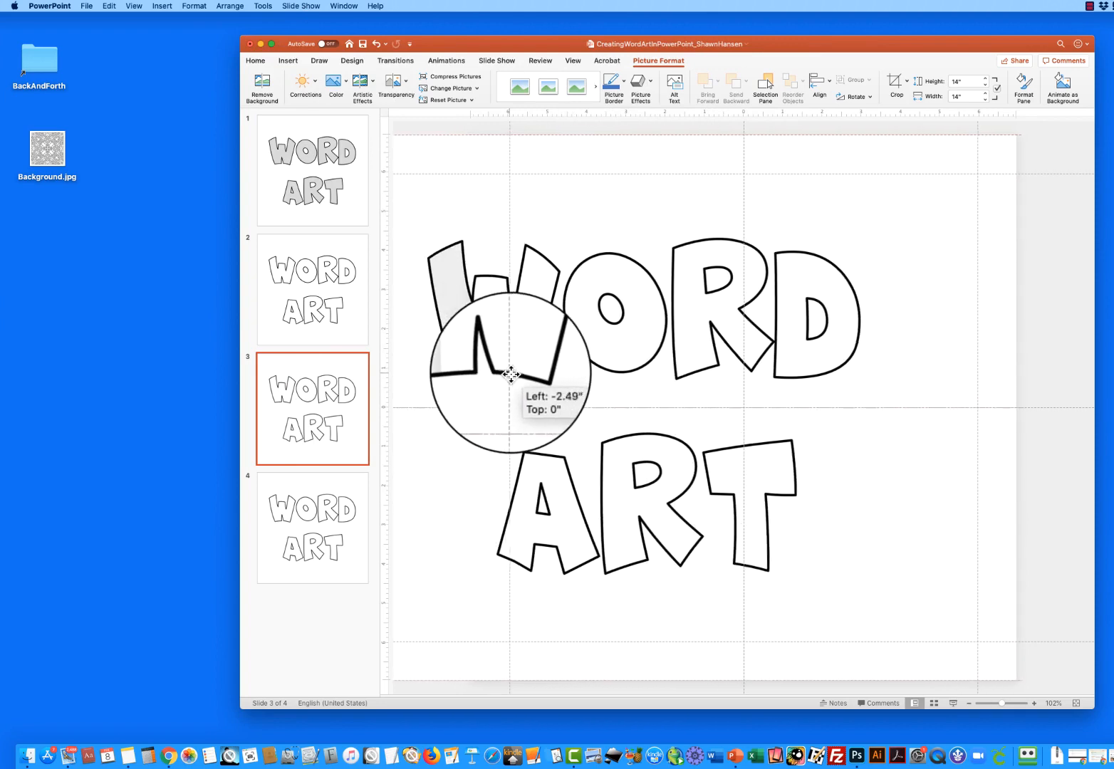
pyautogui.moveTo(512, 374); pyautogui.dragTo(602, 375)
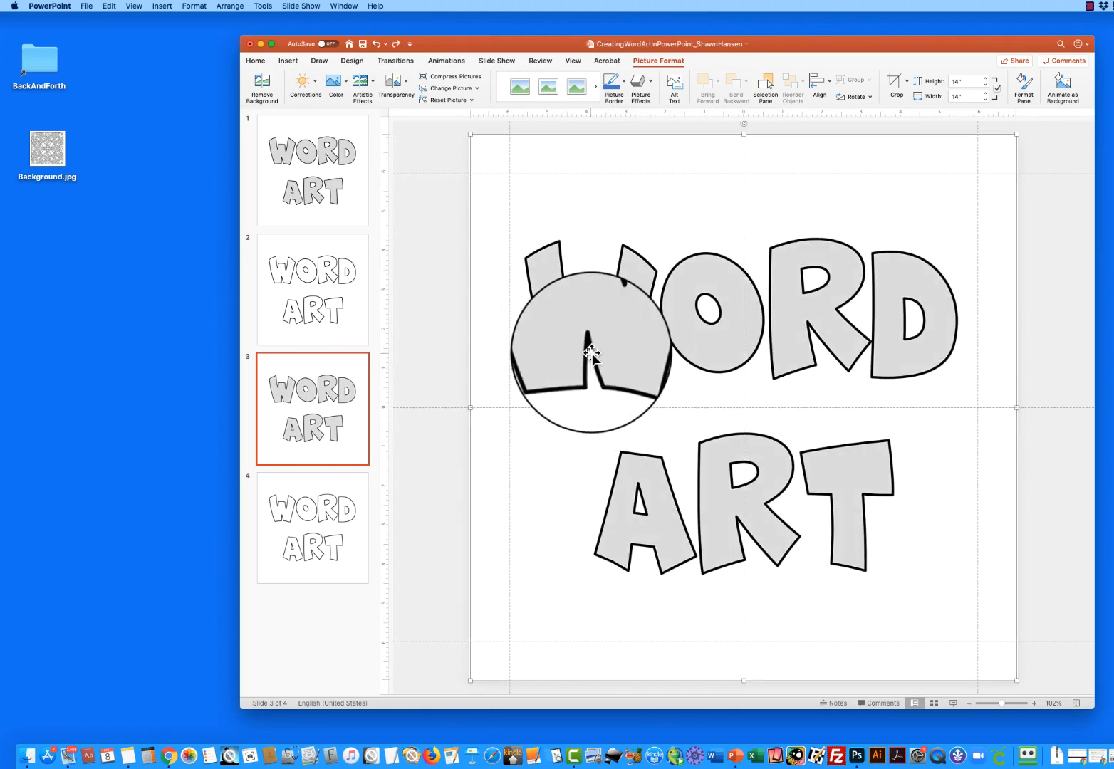
pyautogui.moveTo(594, 354); pyautogui.dragTo(541, 355)
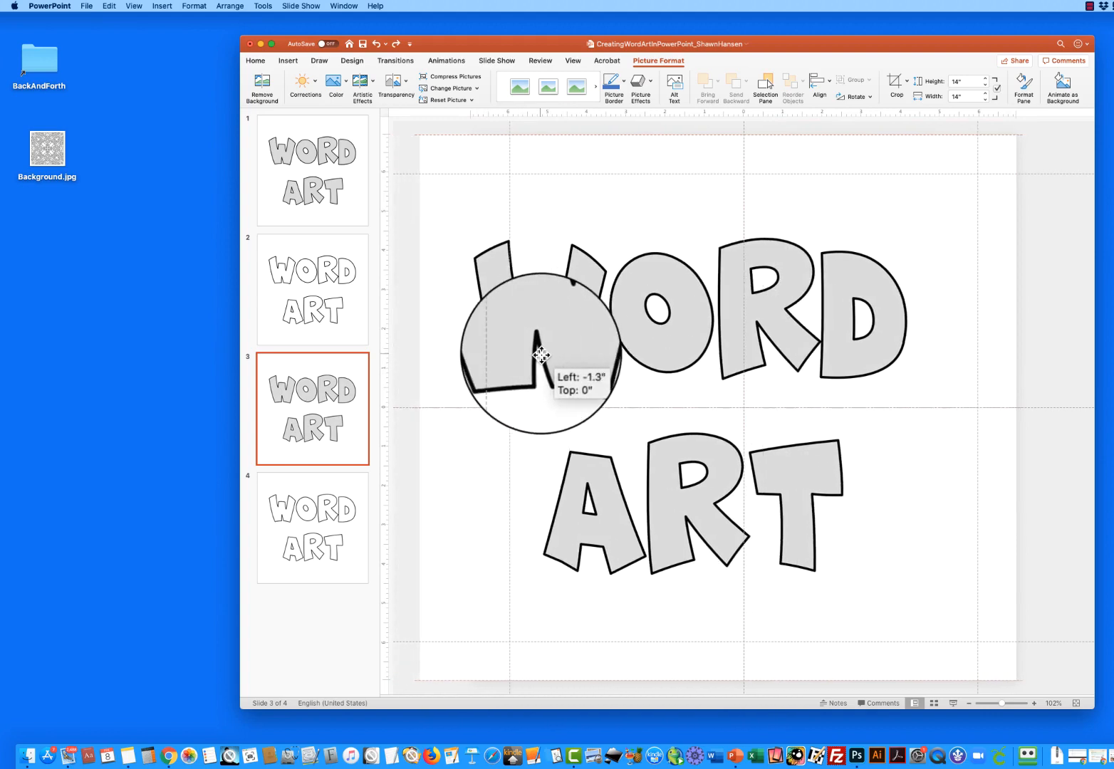
pyautogui.moveTo(541, 355); pyautogui.dragTo(595, 341)
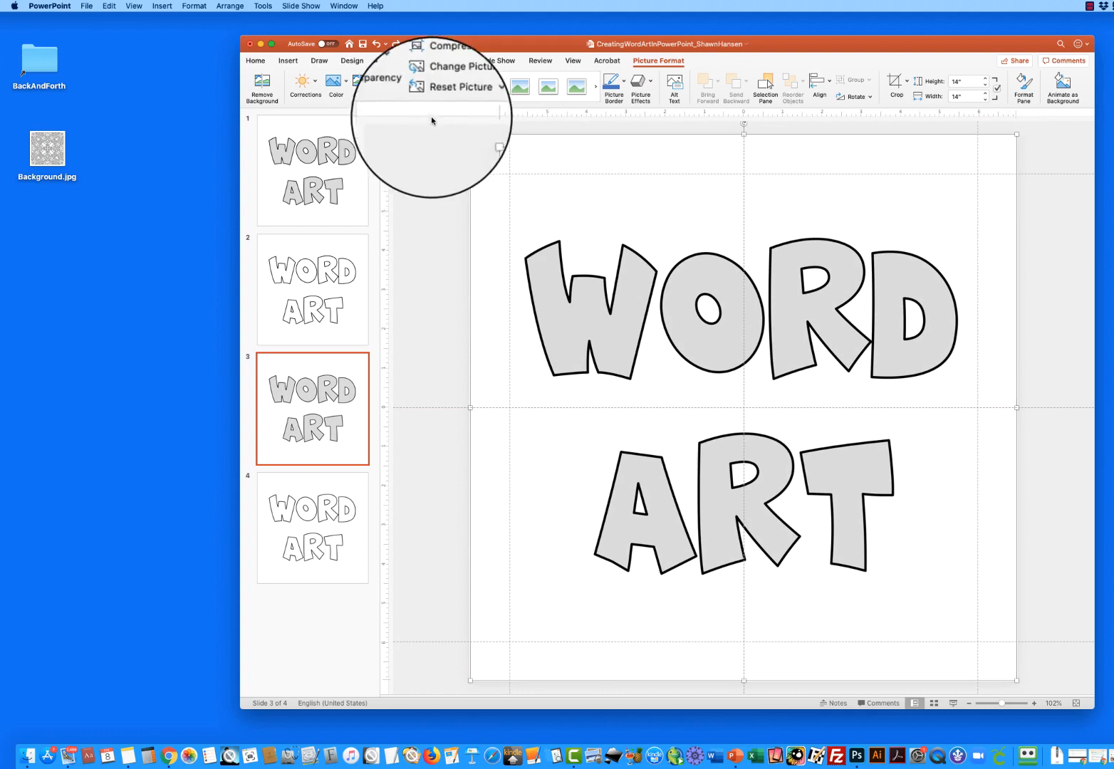
pyautogui.click(335, 88)
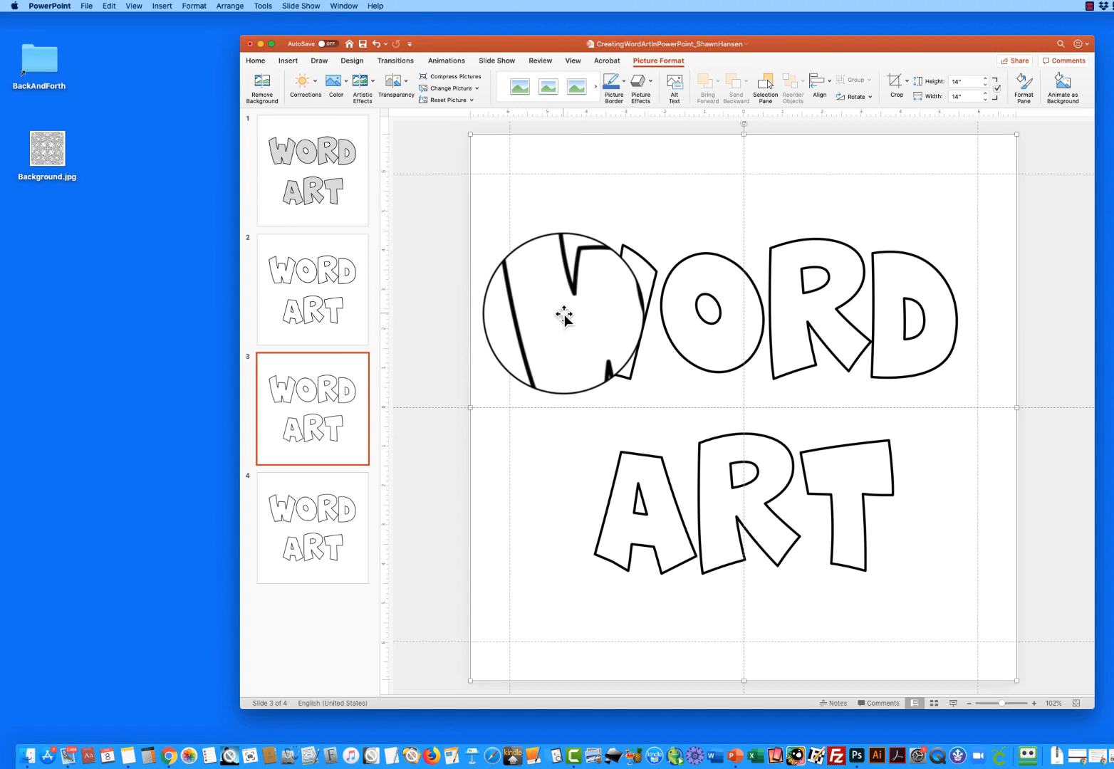
pyautogui.moveTo(565, 315); pyautogui.dragTo(467, 350)
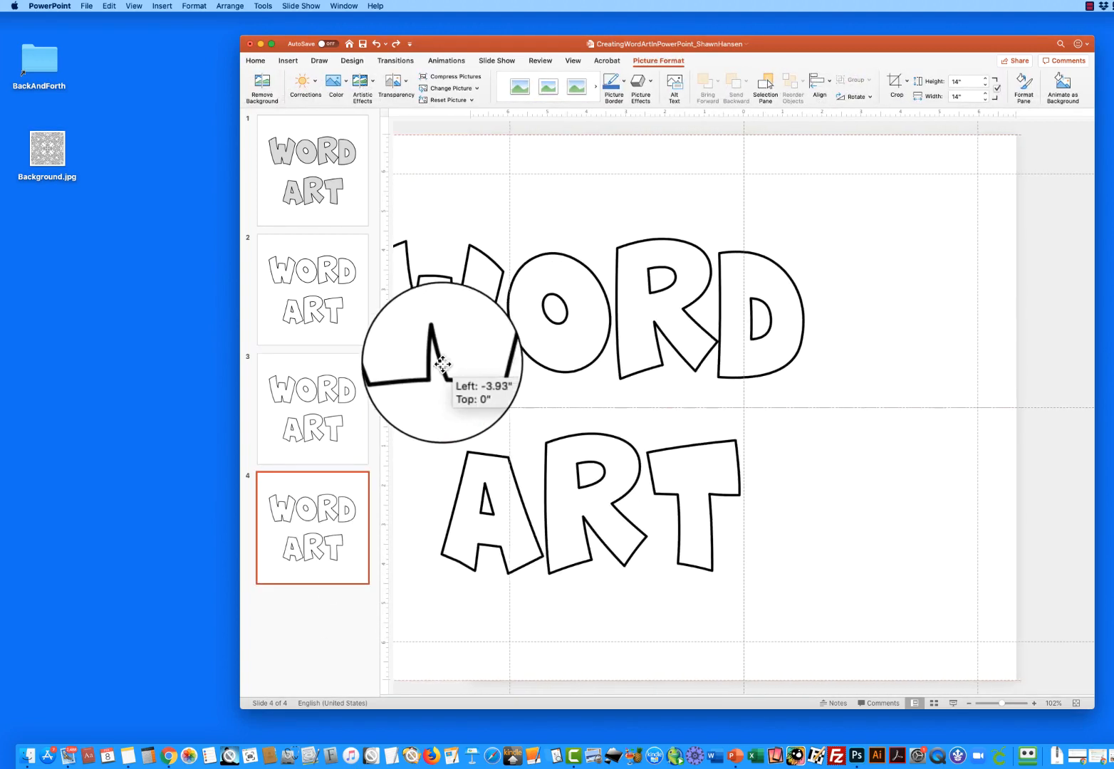
# Step: Drag slide 4's white-outline WORD ART picture and check its transparency options
pyautogui.moveTo(442, 363); pyautogui.dragTo(573, 374)
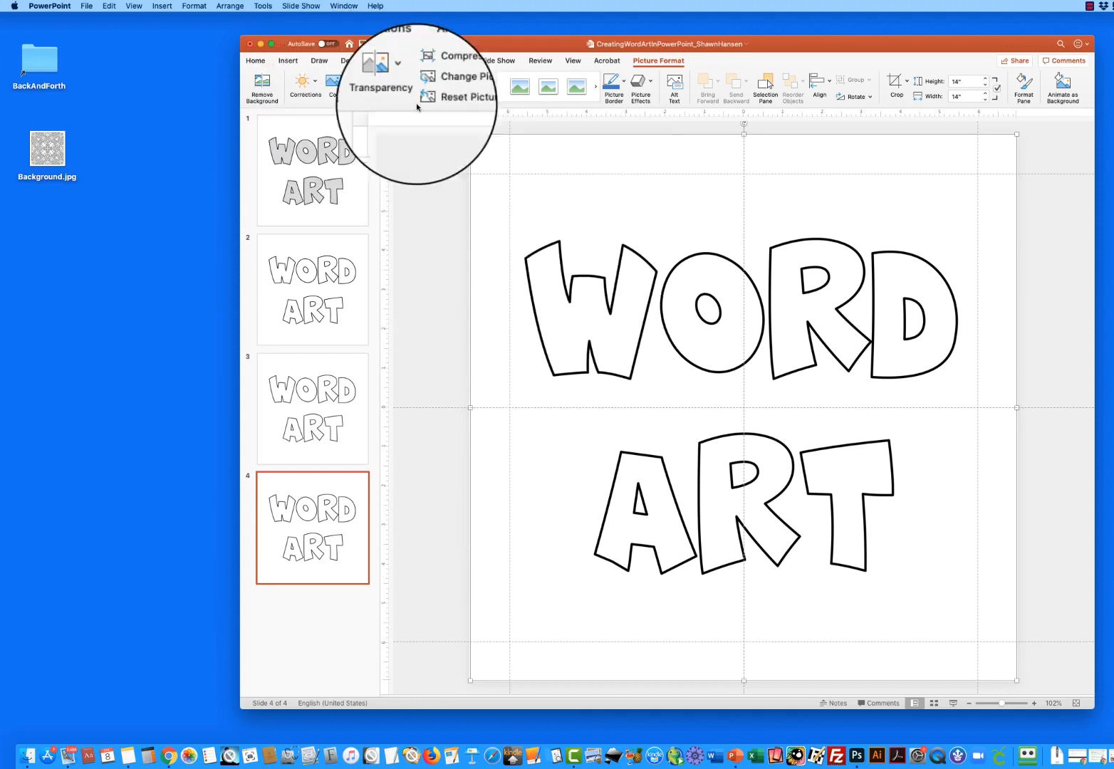
pyautogui.click(336, 84)
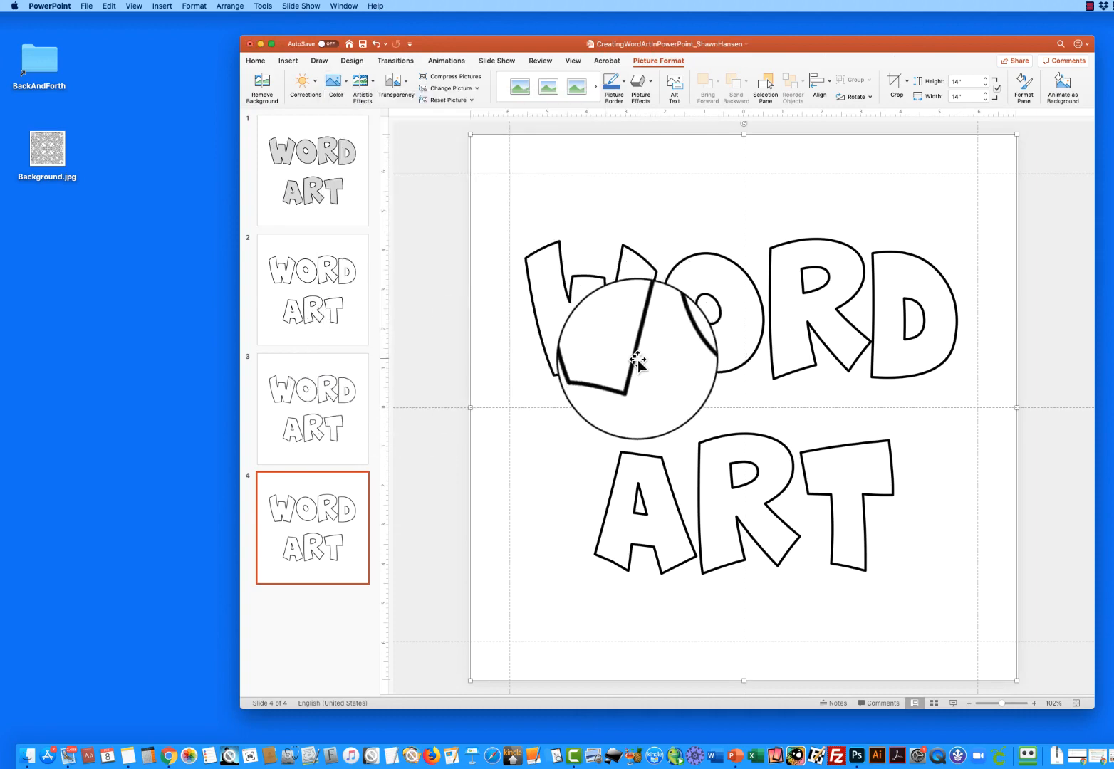
pyautogui.moveTo(638, 360); pyautogui.dragTo(449, 463)
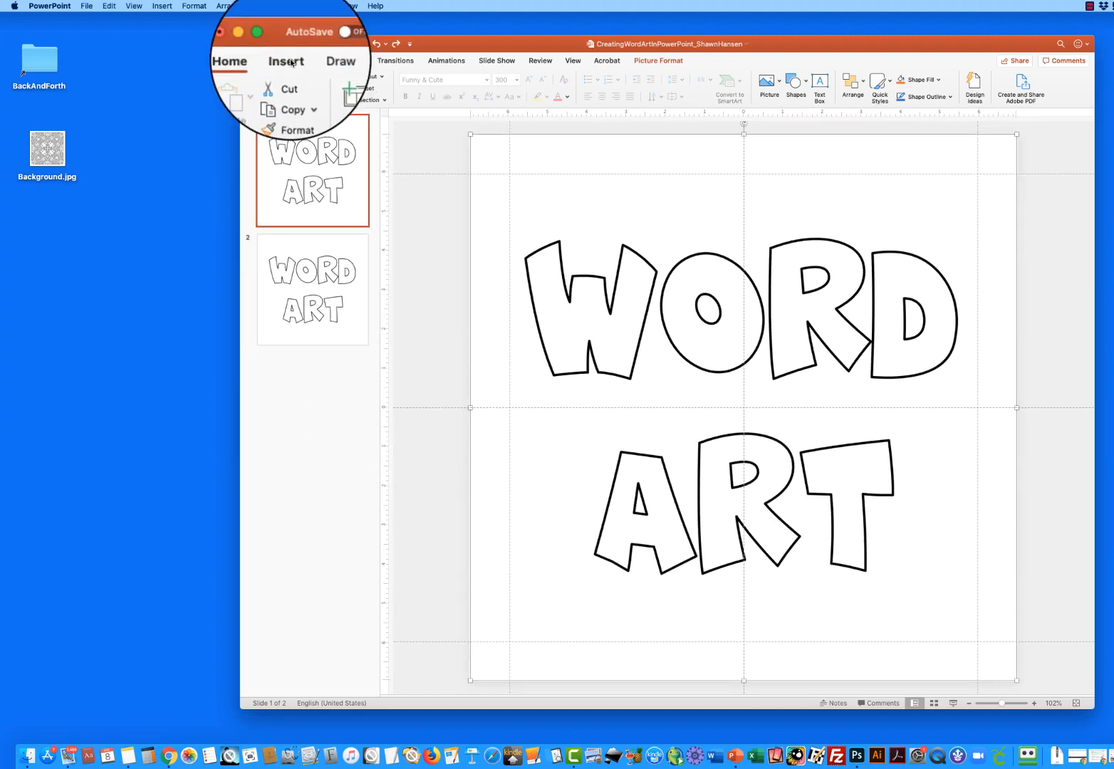
# Step: Insert Background.jpg on slide 1 and start renaming it in the Selection Pane
pyautogui.click(286, 61)
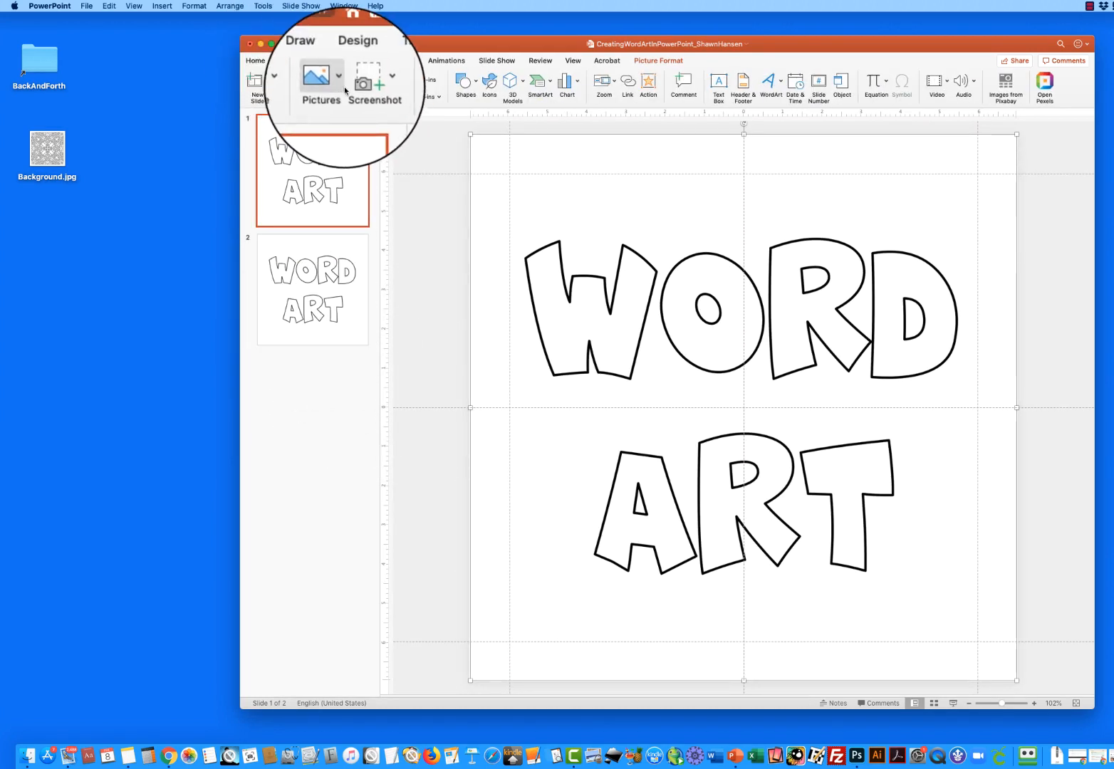
pyautogui.click(317, 77)
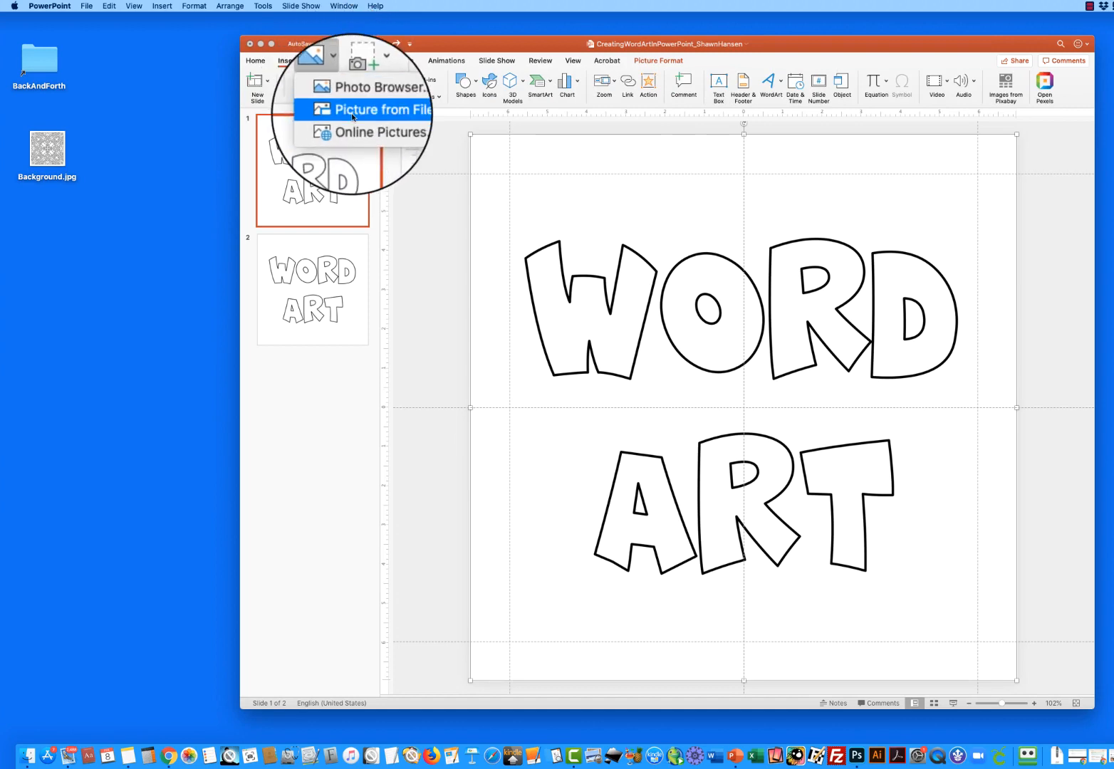
pyautogui.click(376, 110)
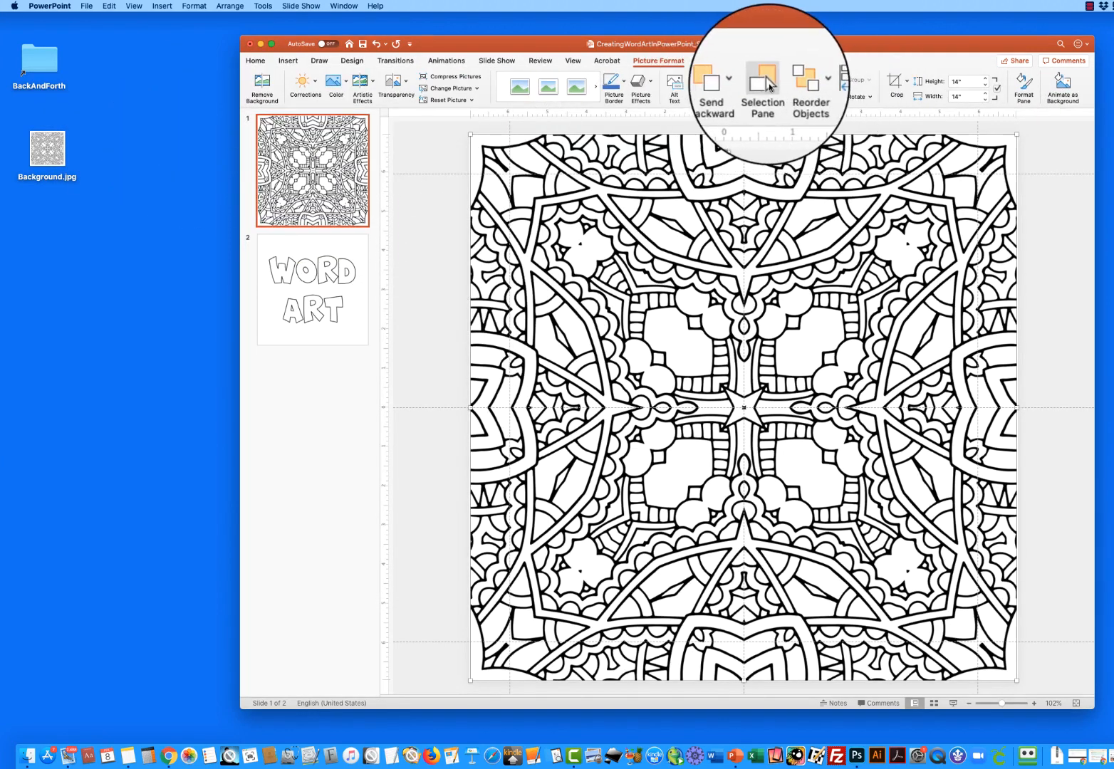
pyautogui.click(762, 86)
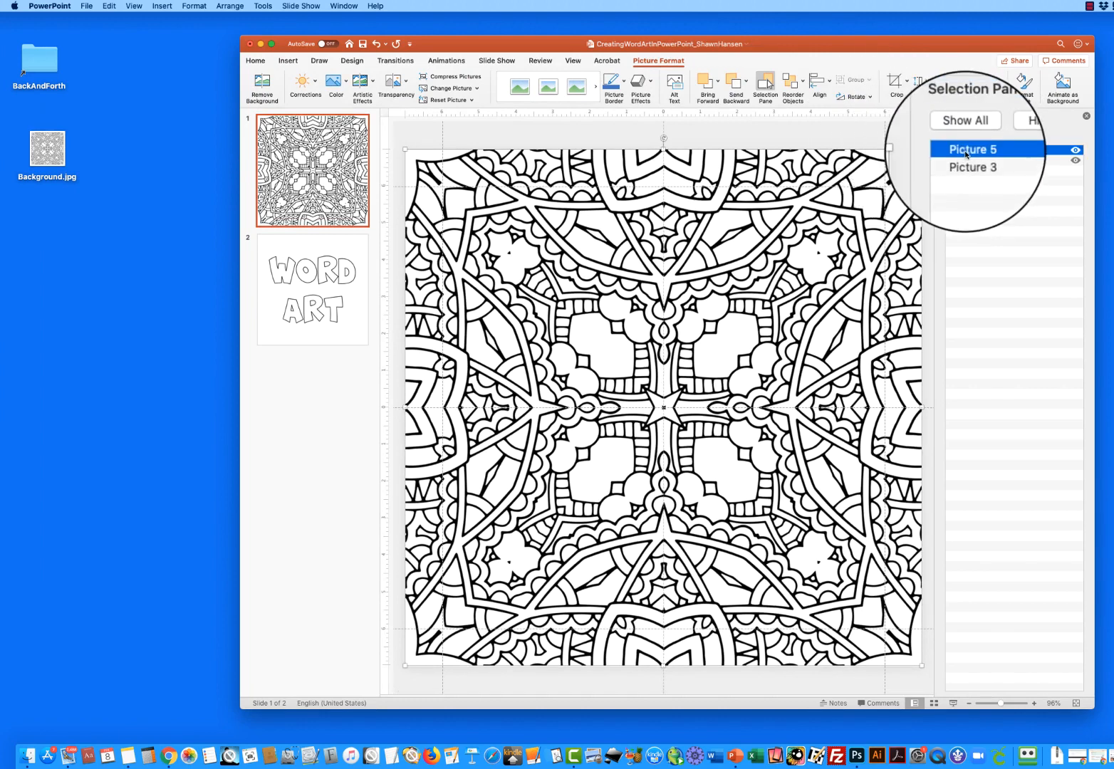
pyautogui.doubleClick(973, 150)
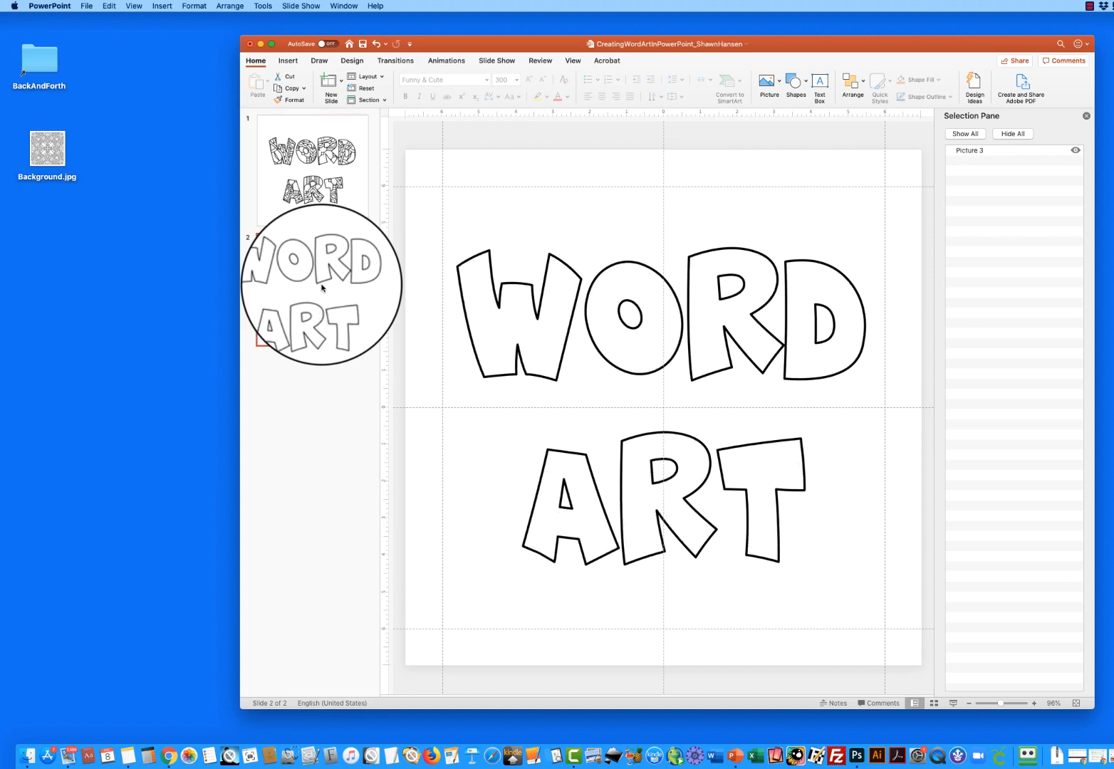
# Step: Insert the Background.jpg mandala picture onto slide 2
pyautogui.click(288, 60)
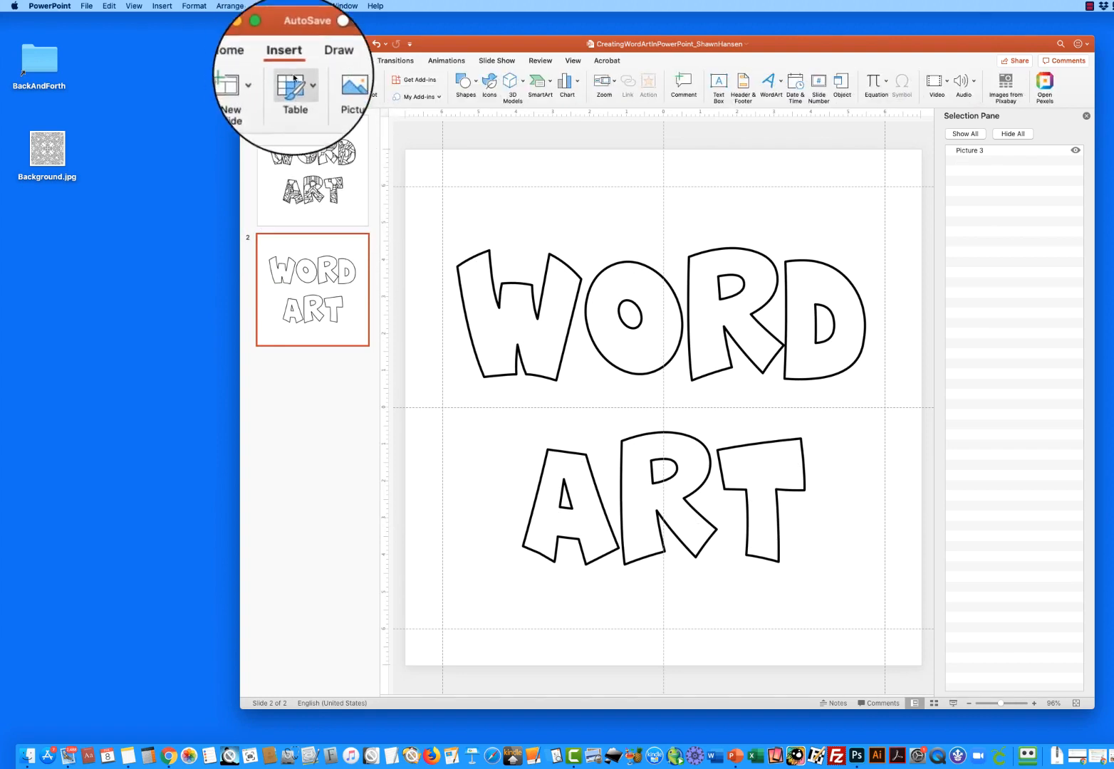
pyautogui.click(352, 93)
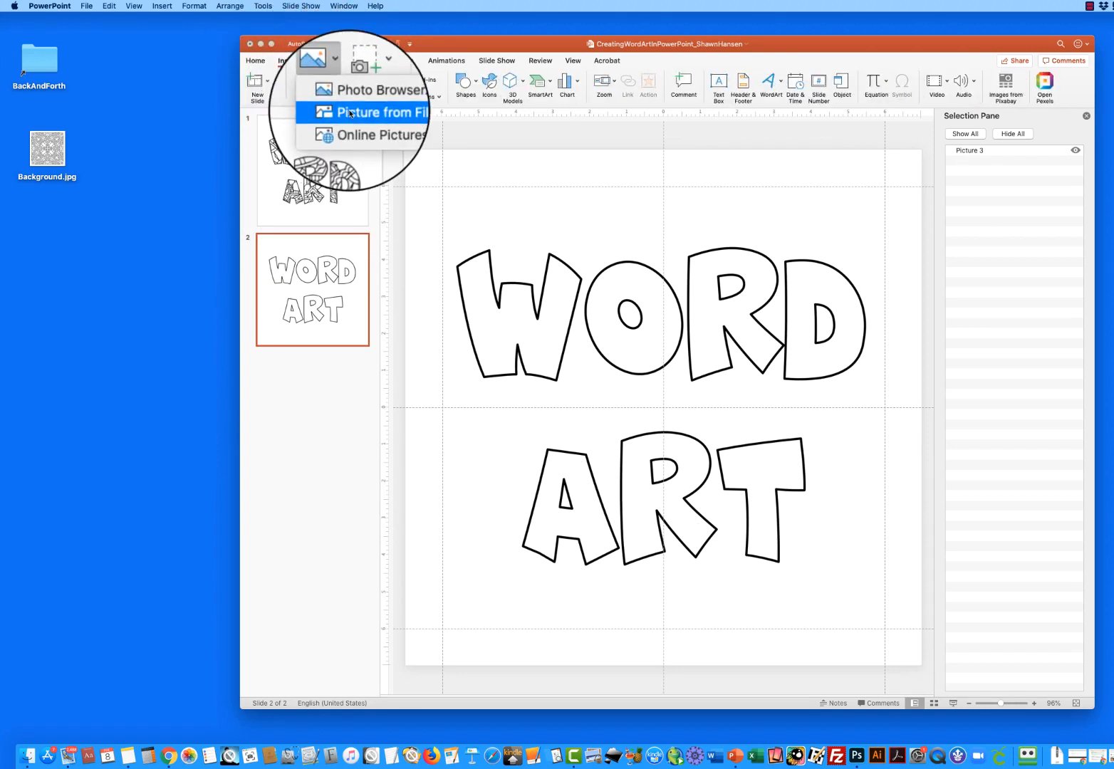
pyautogui.click(375, 111)
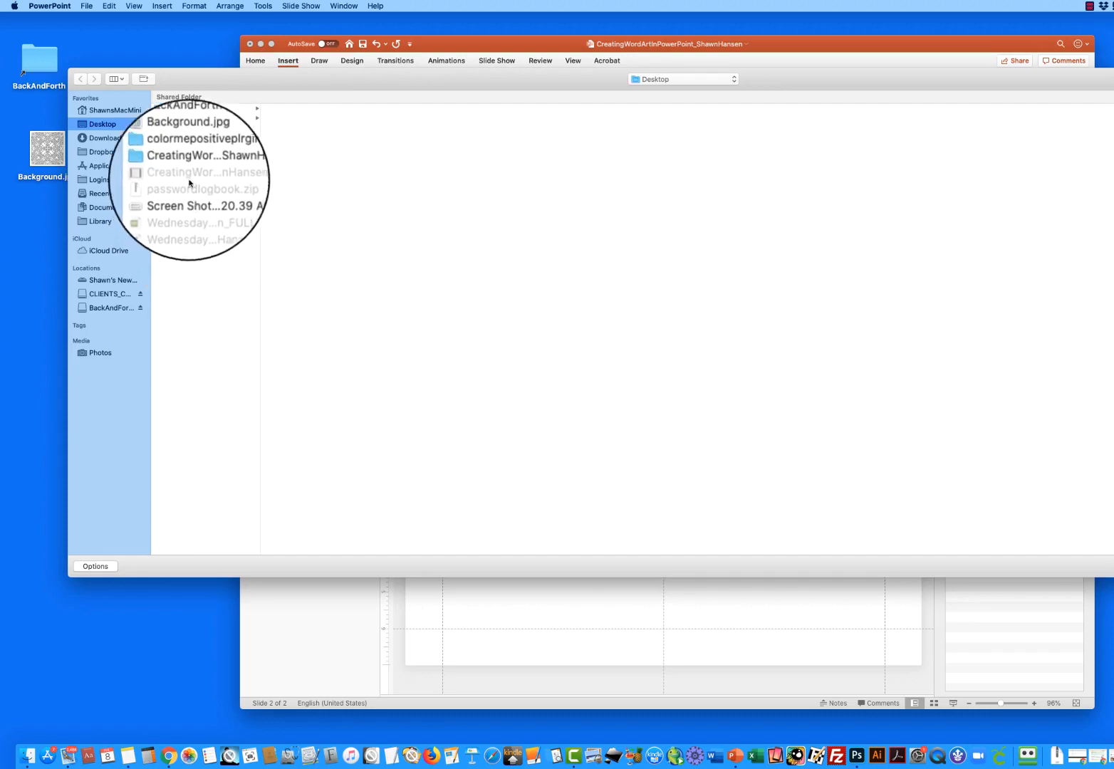
pyautogui.click(193, 147)
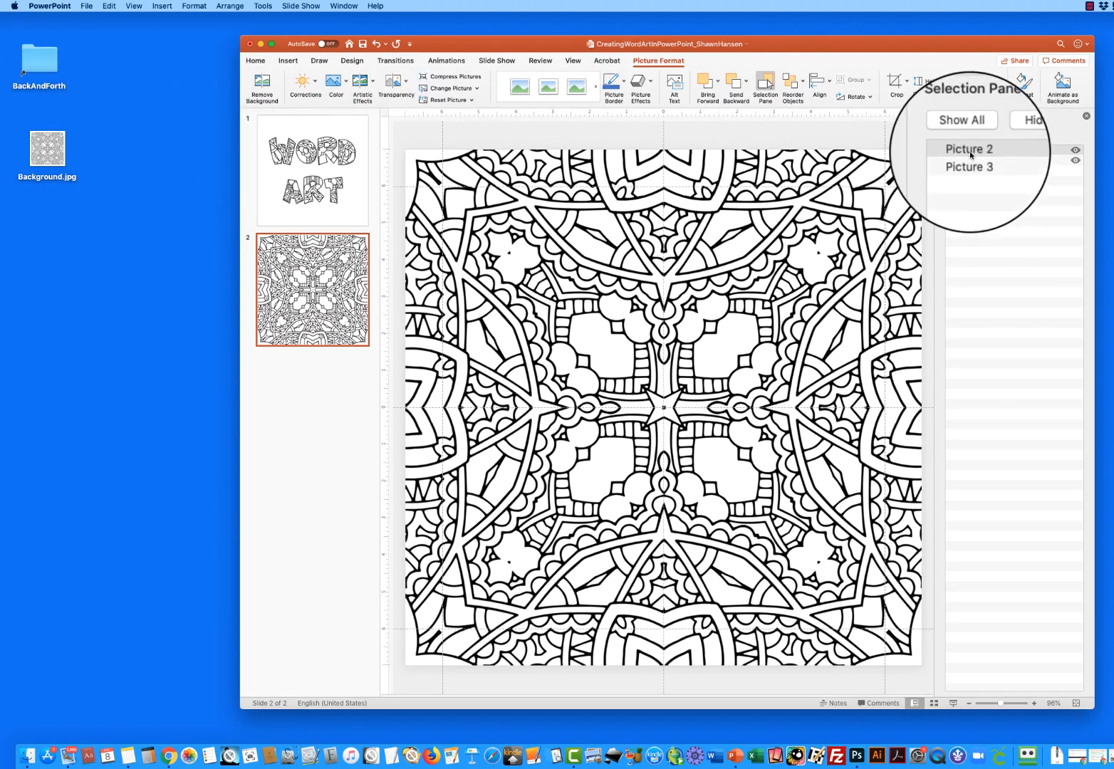
# Step: Rename the inserted mandala picture layer to Background in the Selection Pane
pyautogui.doubleClick(968, 149)
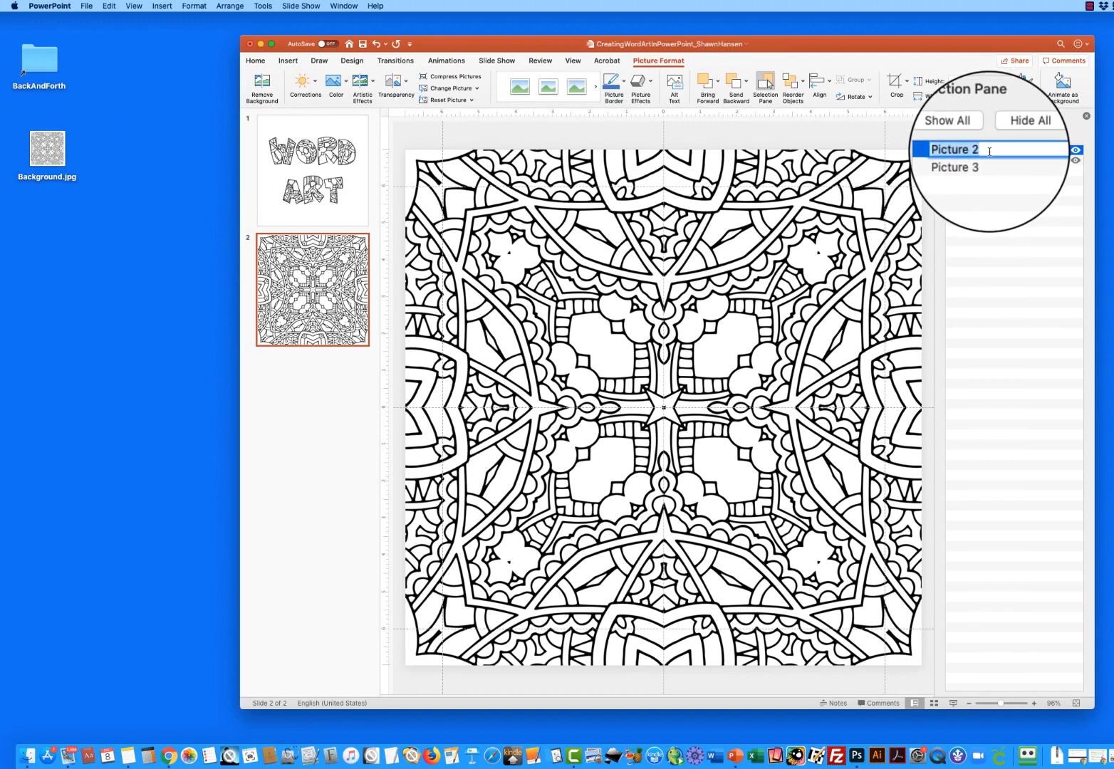
pyautogui.write('Background')
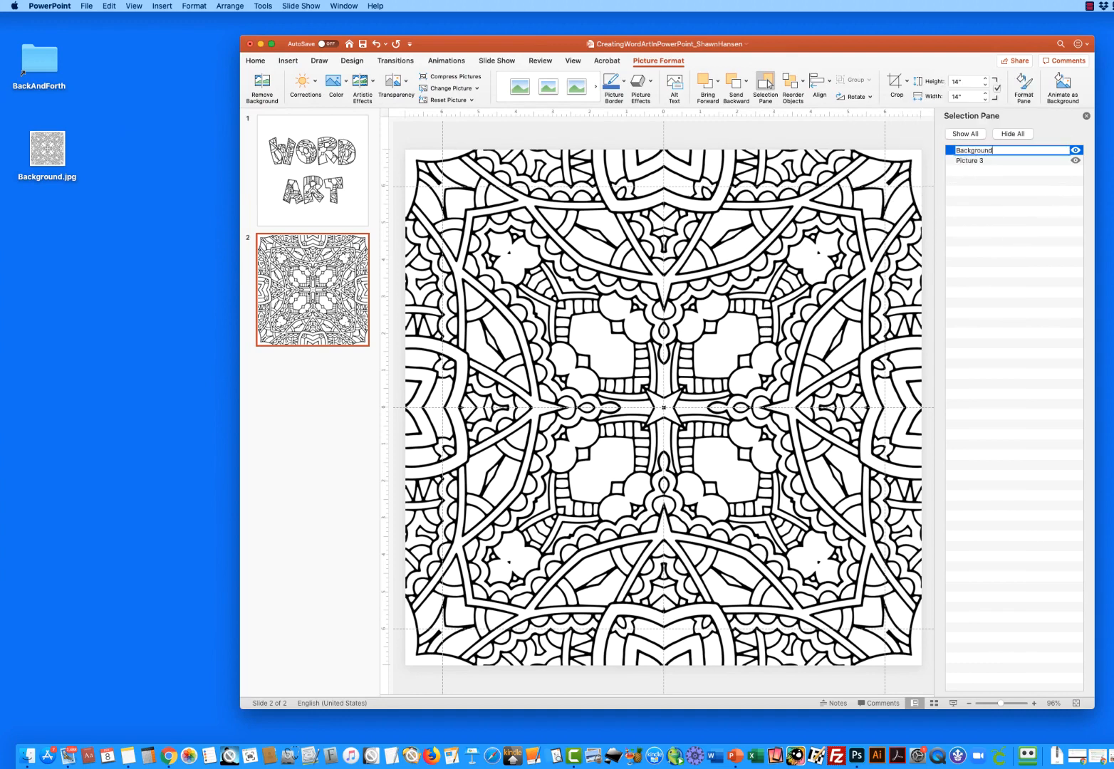
pyautogui.click(970, 160)
pyautogui.write('WordArt')
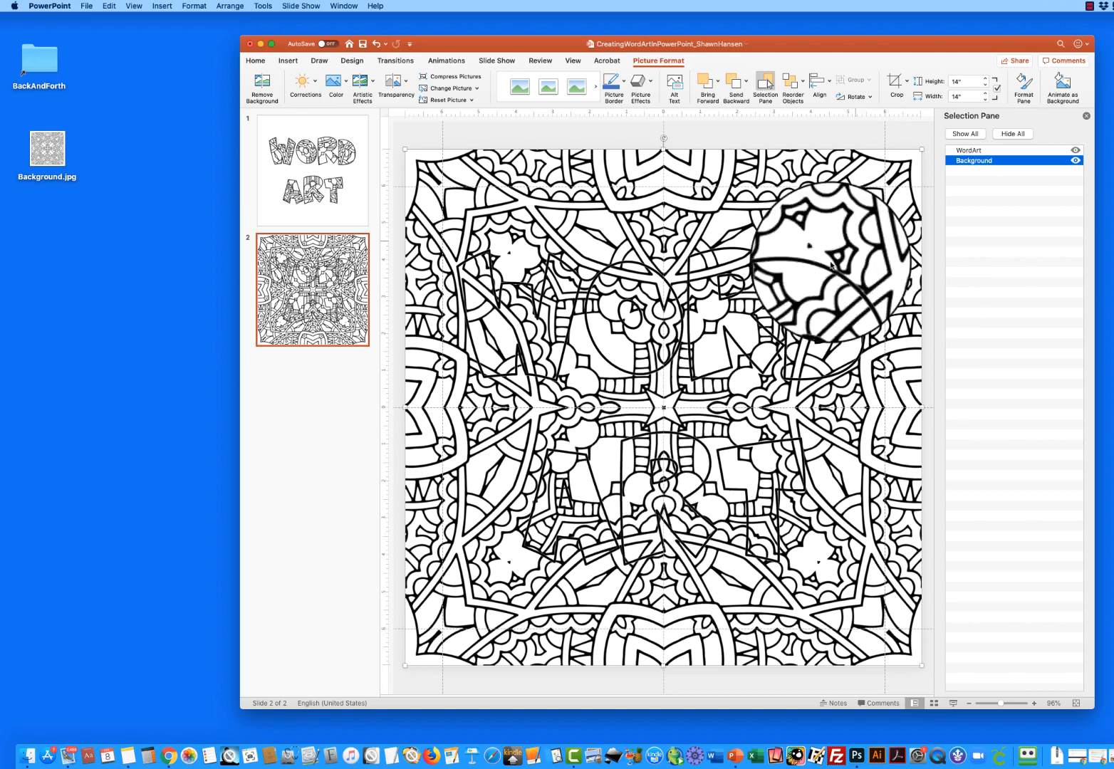
pyautogui.click(1077, 160)
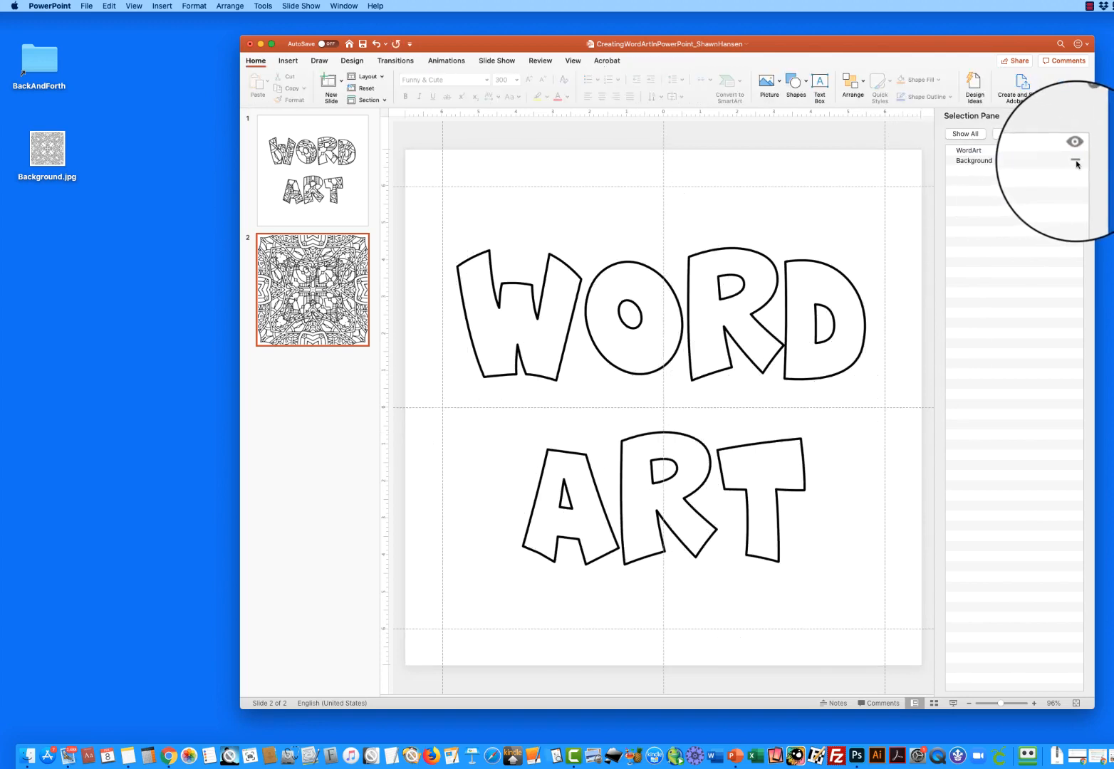
pyautogui.click(1075, 160)
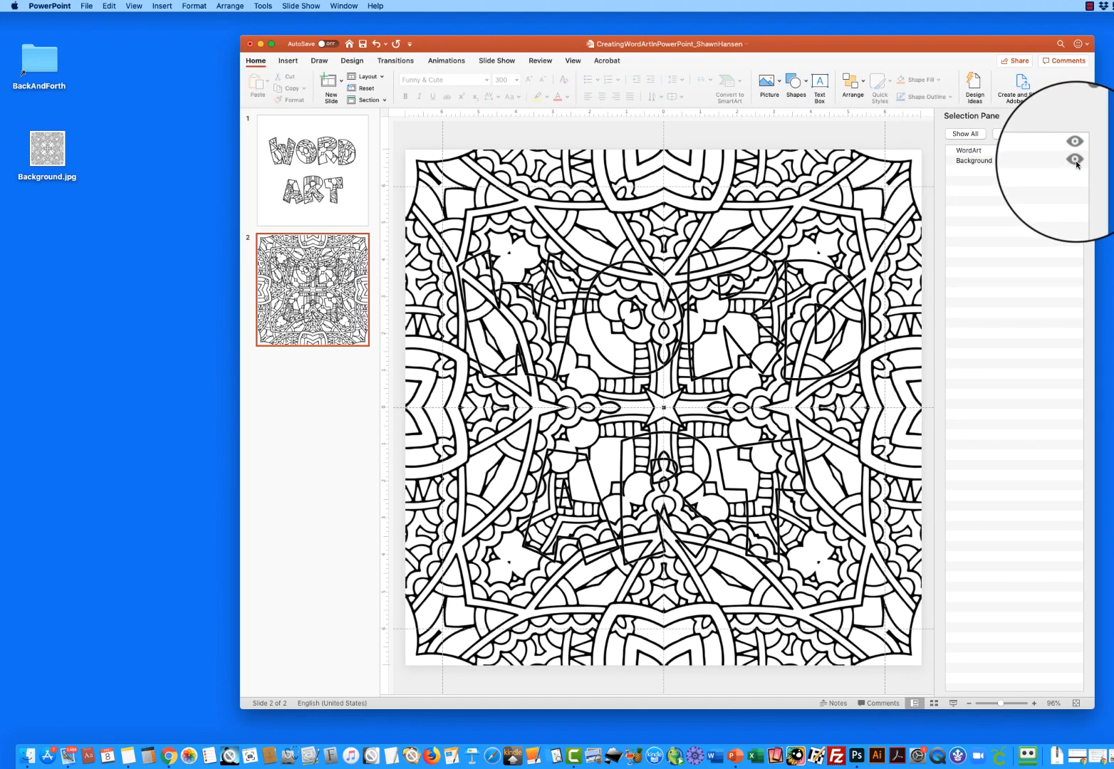
pyautogui.click(1075, 160)
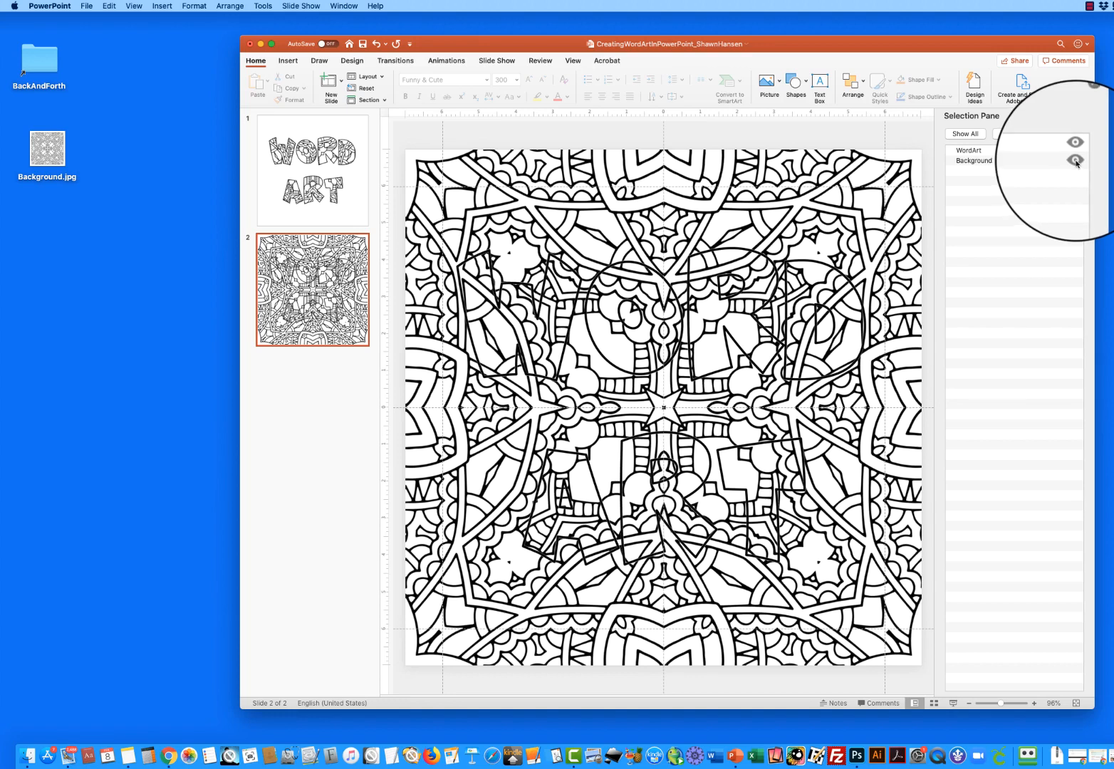